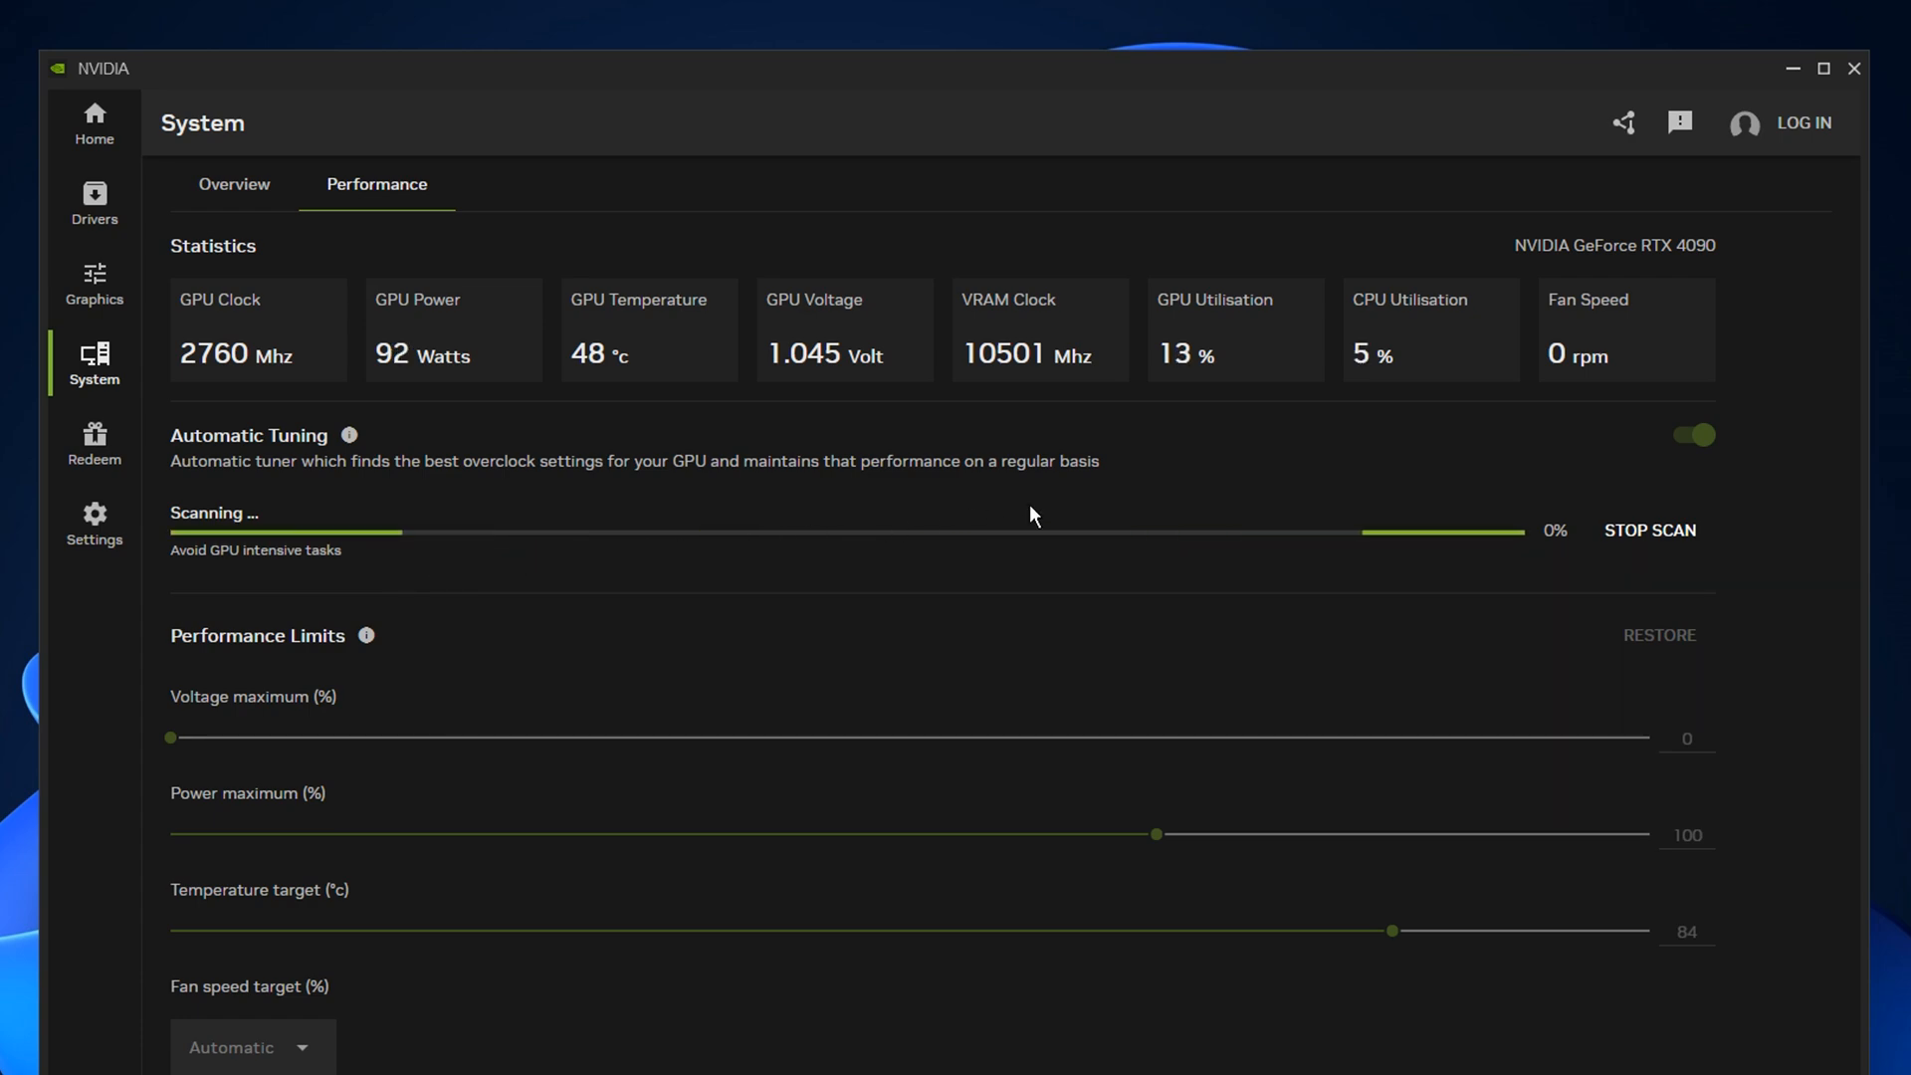
mouse_move(546, 535)
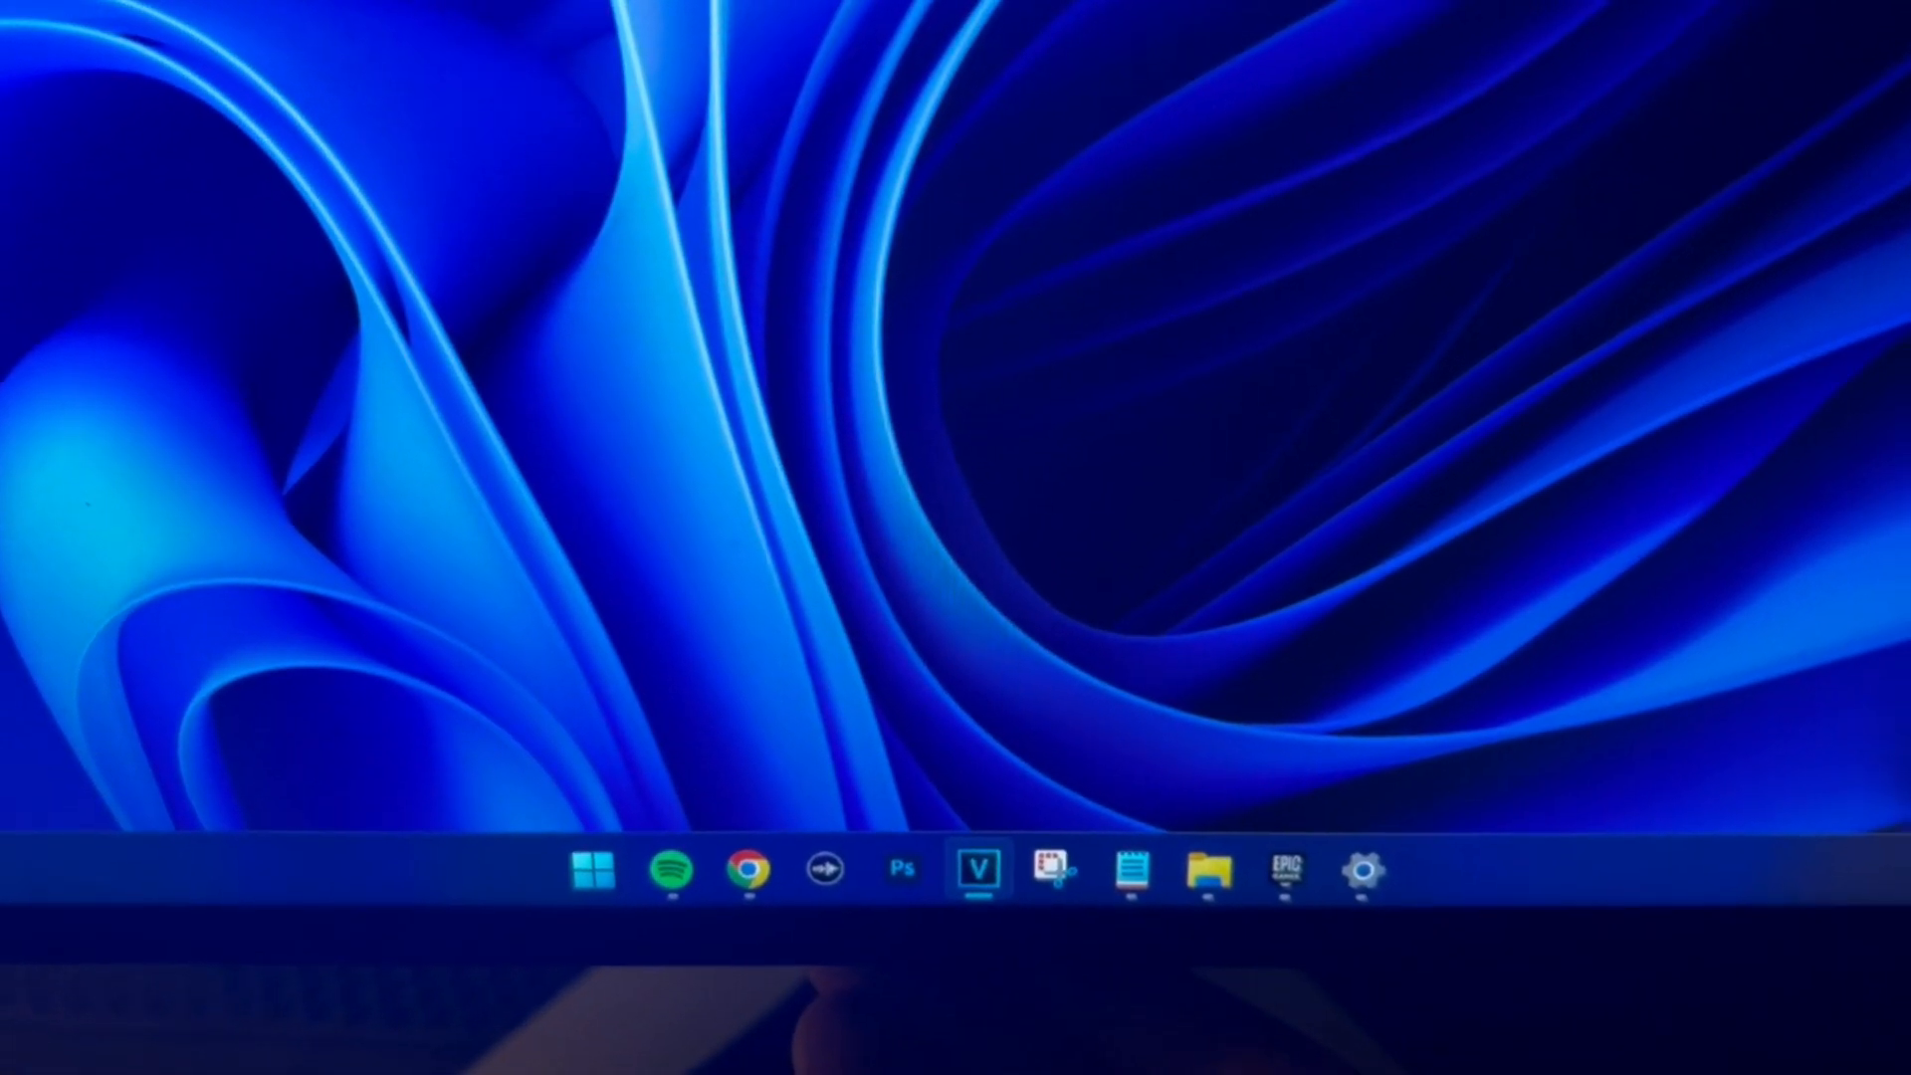
Bring up the Alienware monitor's quick menu and enter the main OSD settings list
left_click(975, 870)
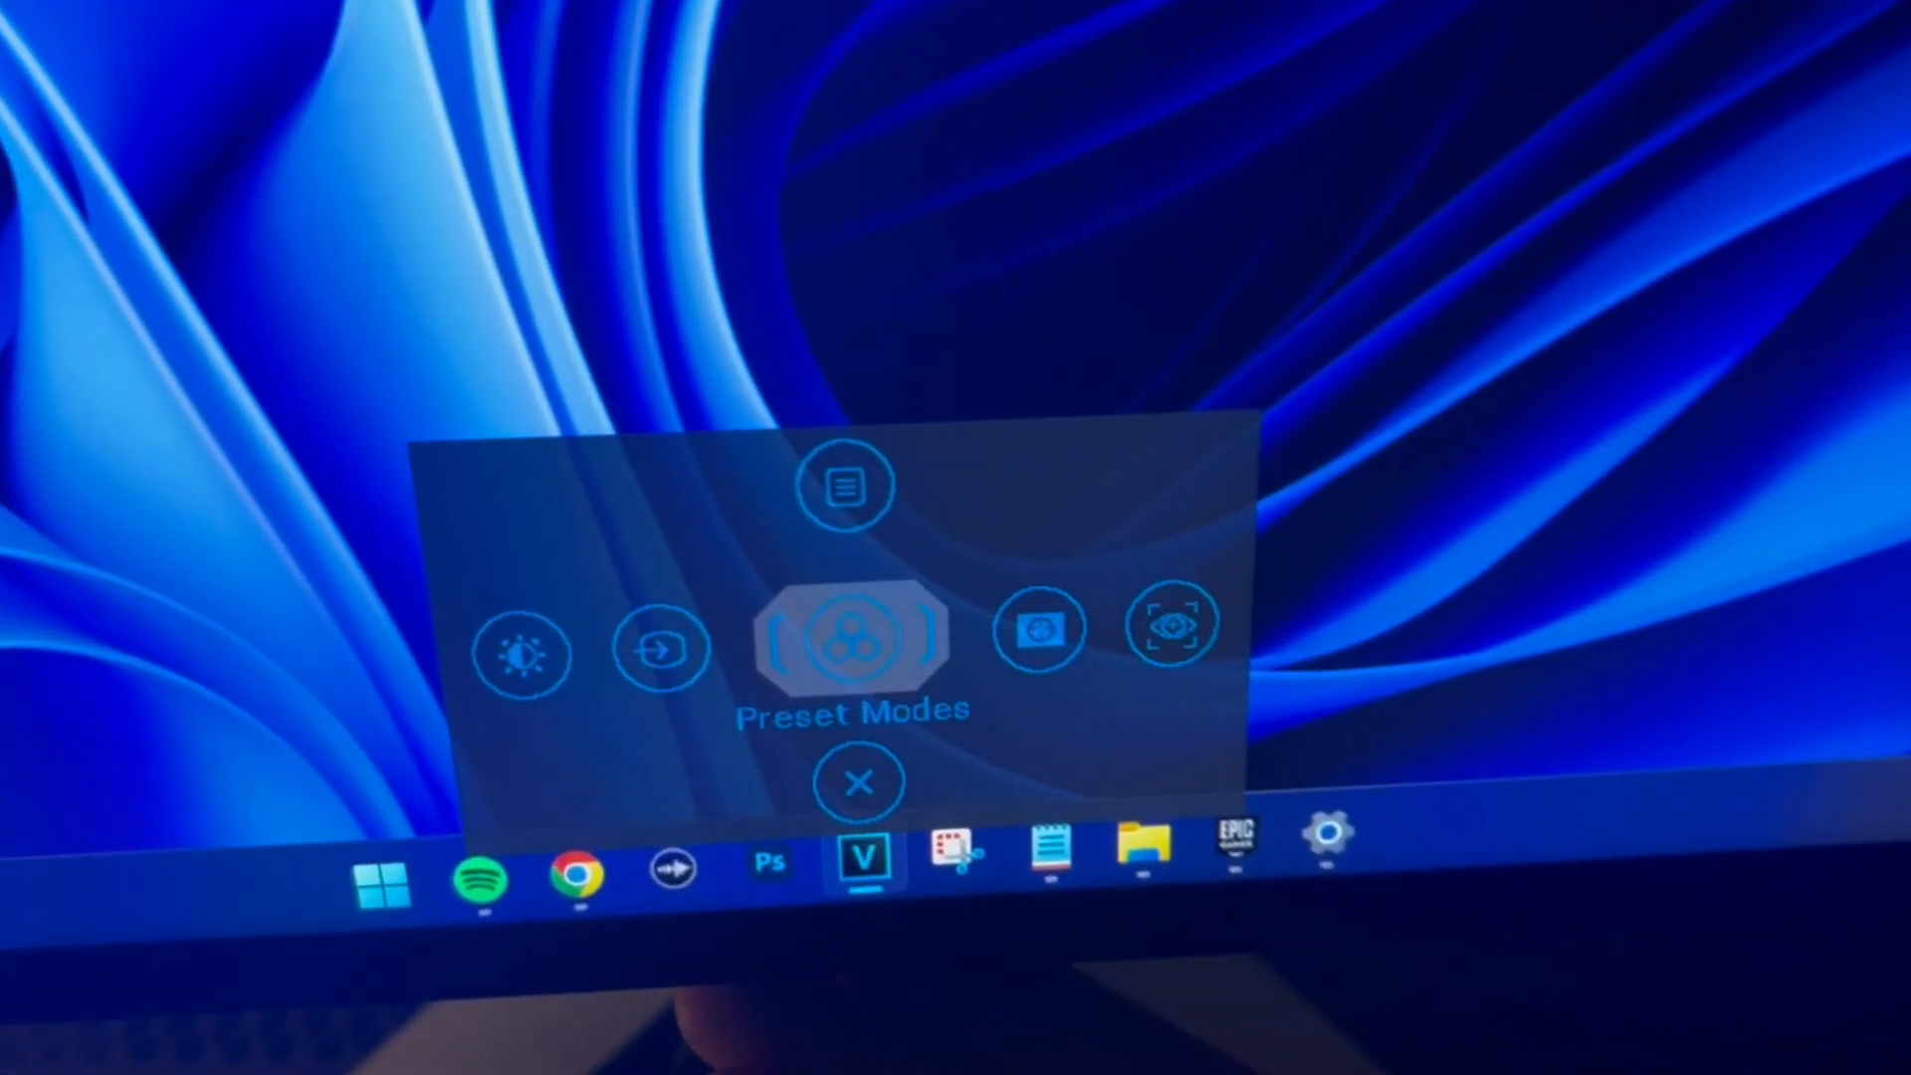
left_click(856, 780)
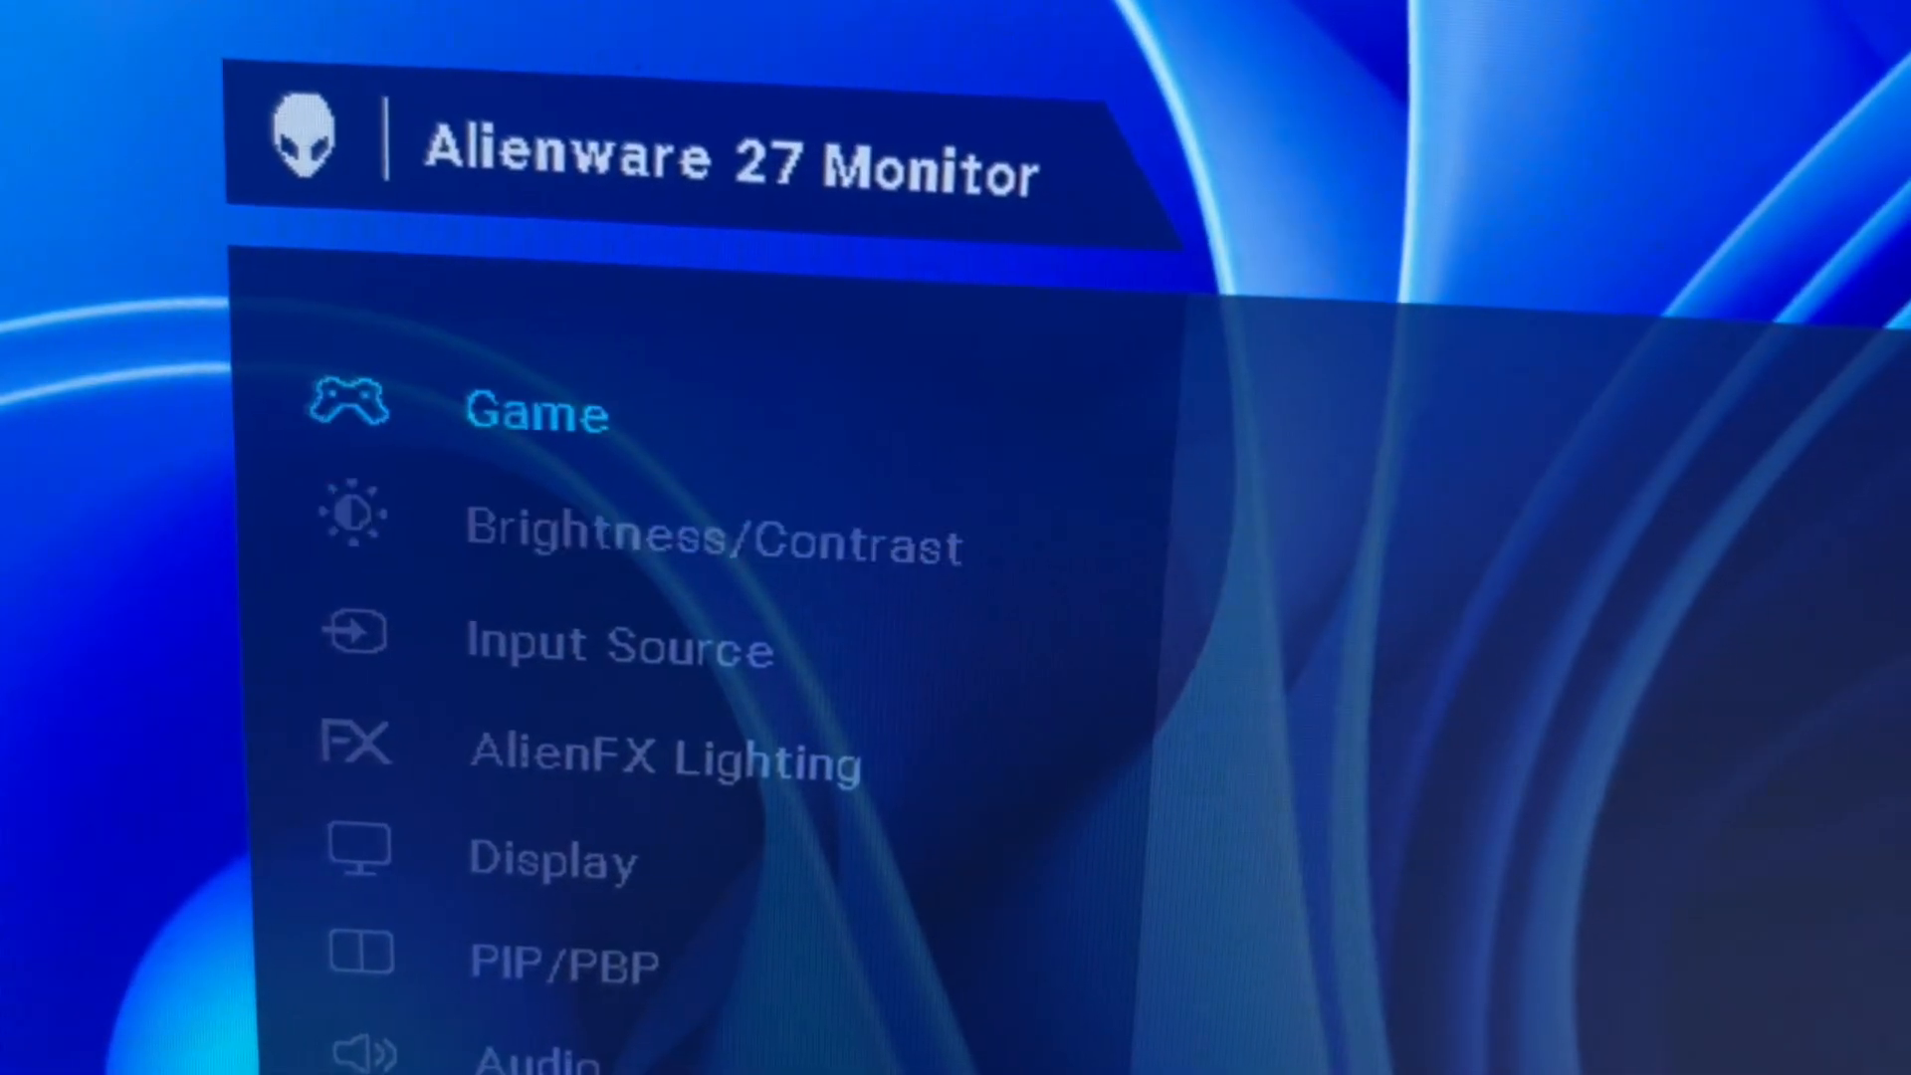
left_click(535, 410)
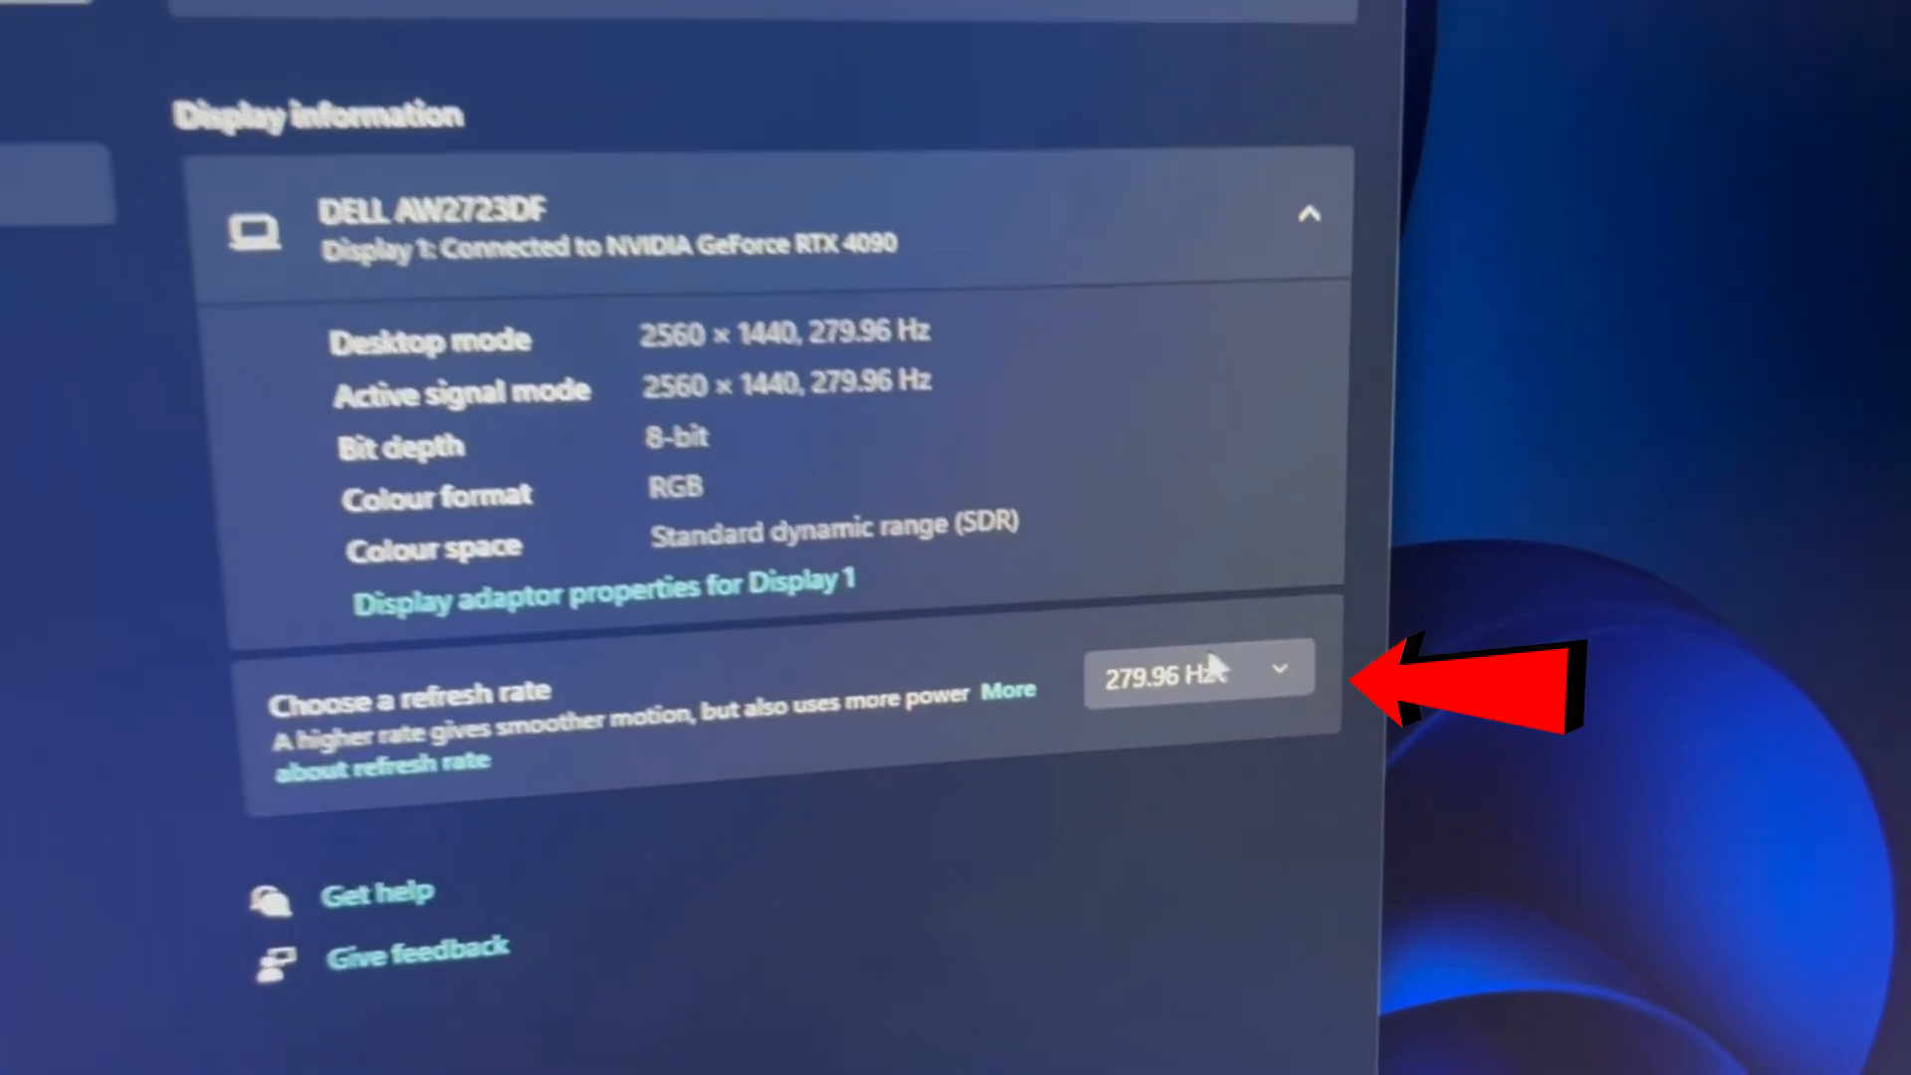
left_click(1196, 669)
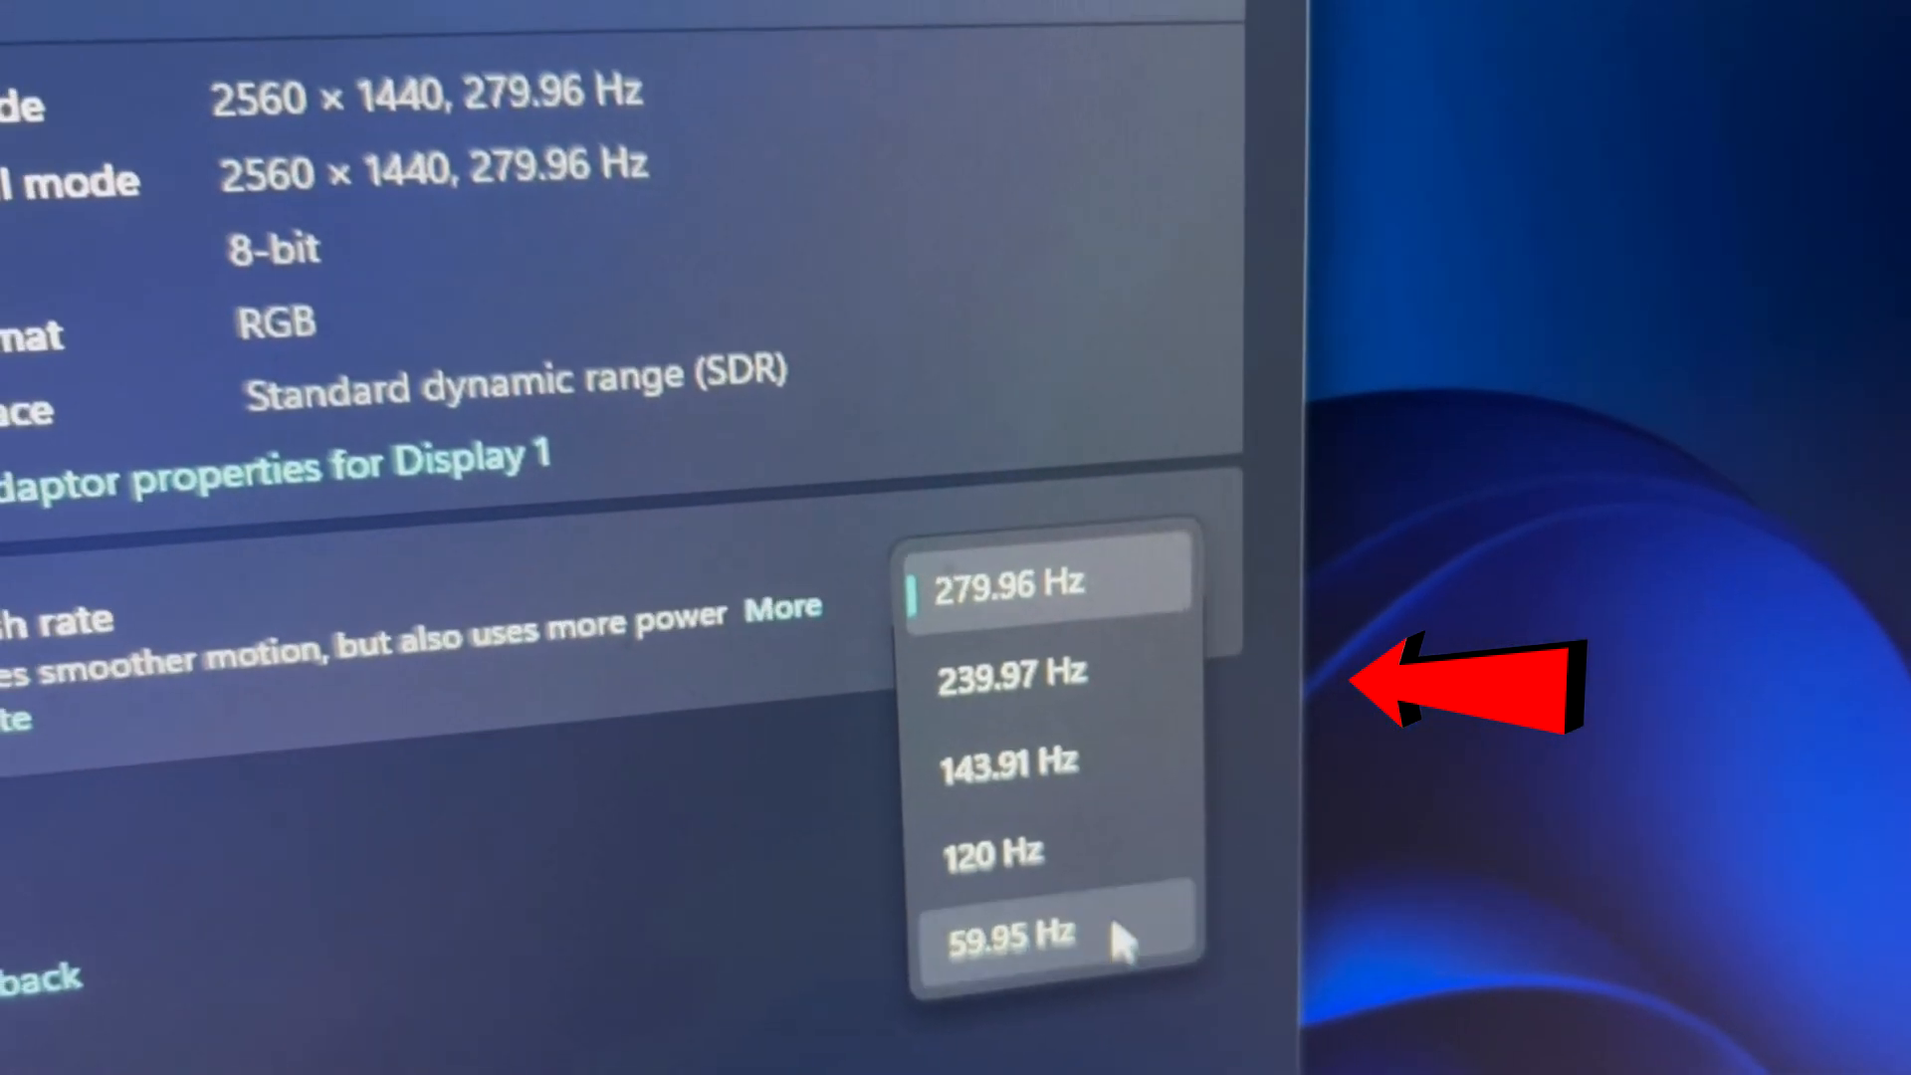
left_click(1041, 573)
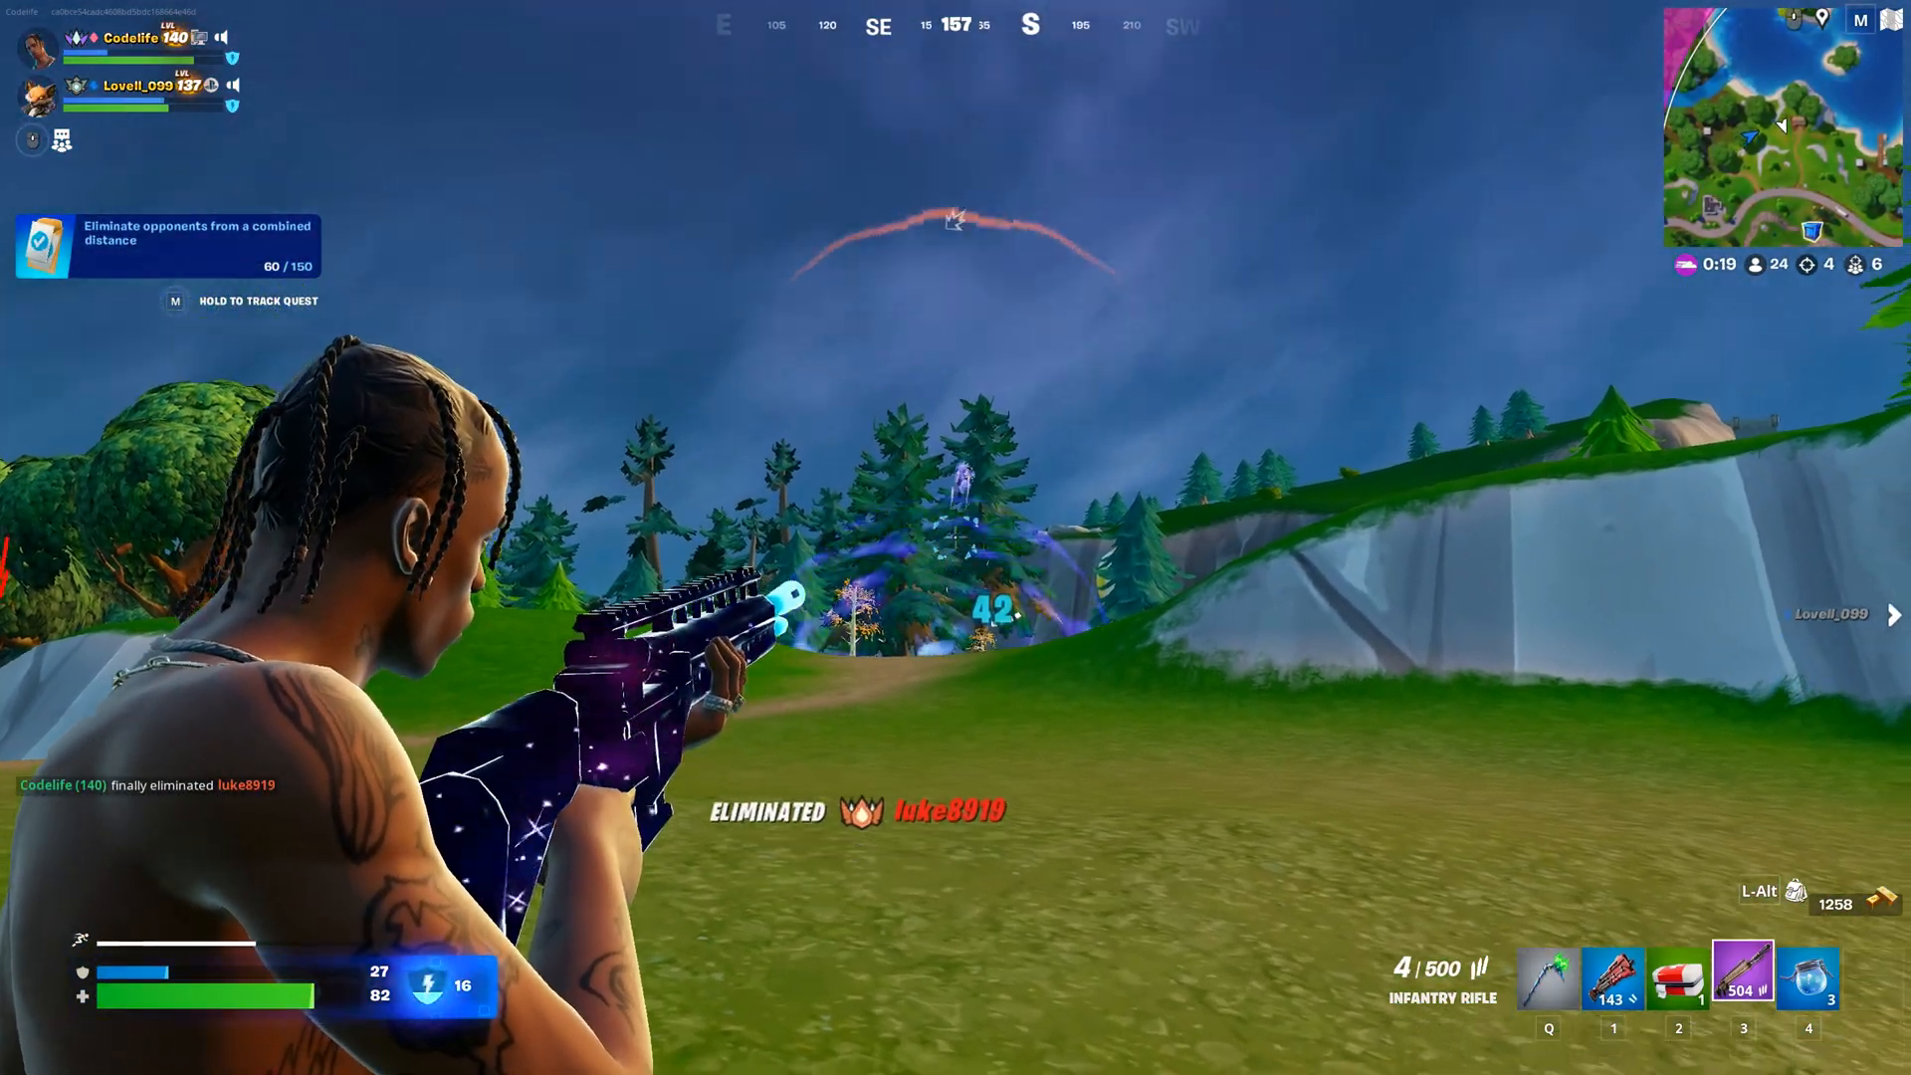
left_click(955, 535)
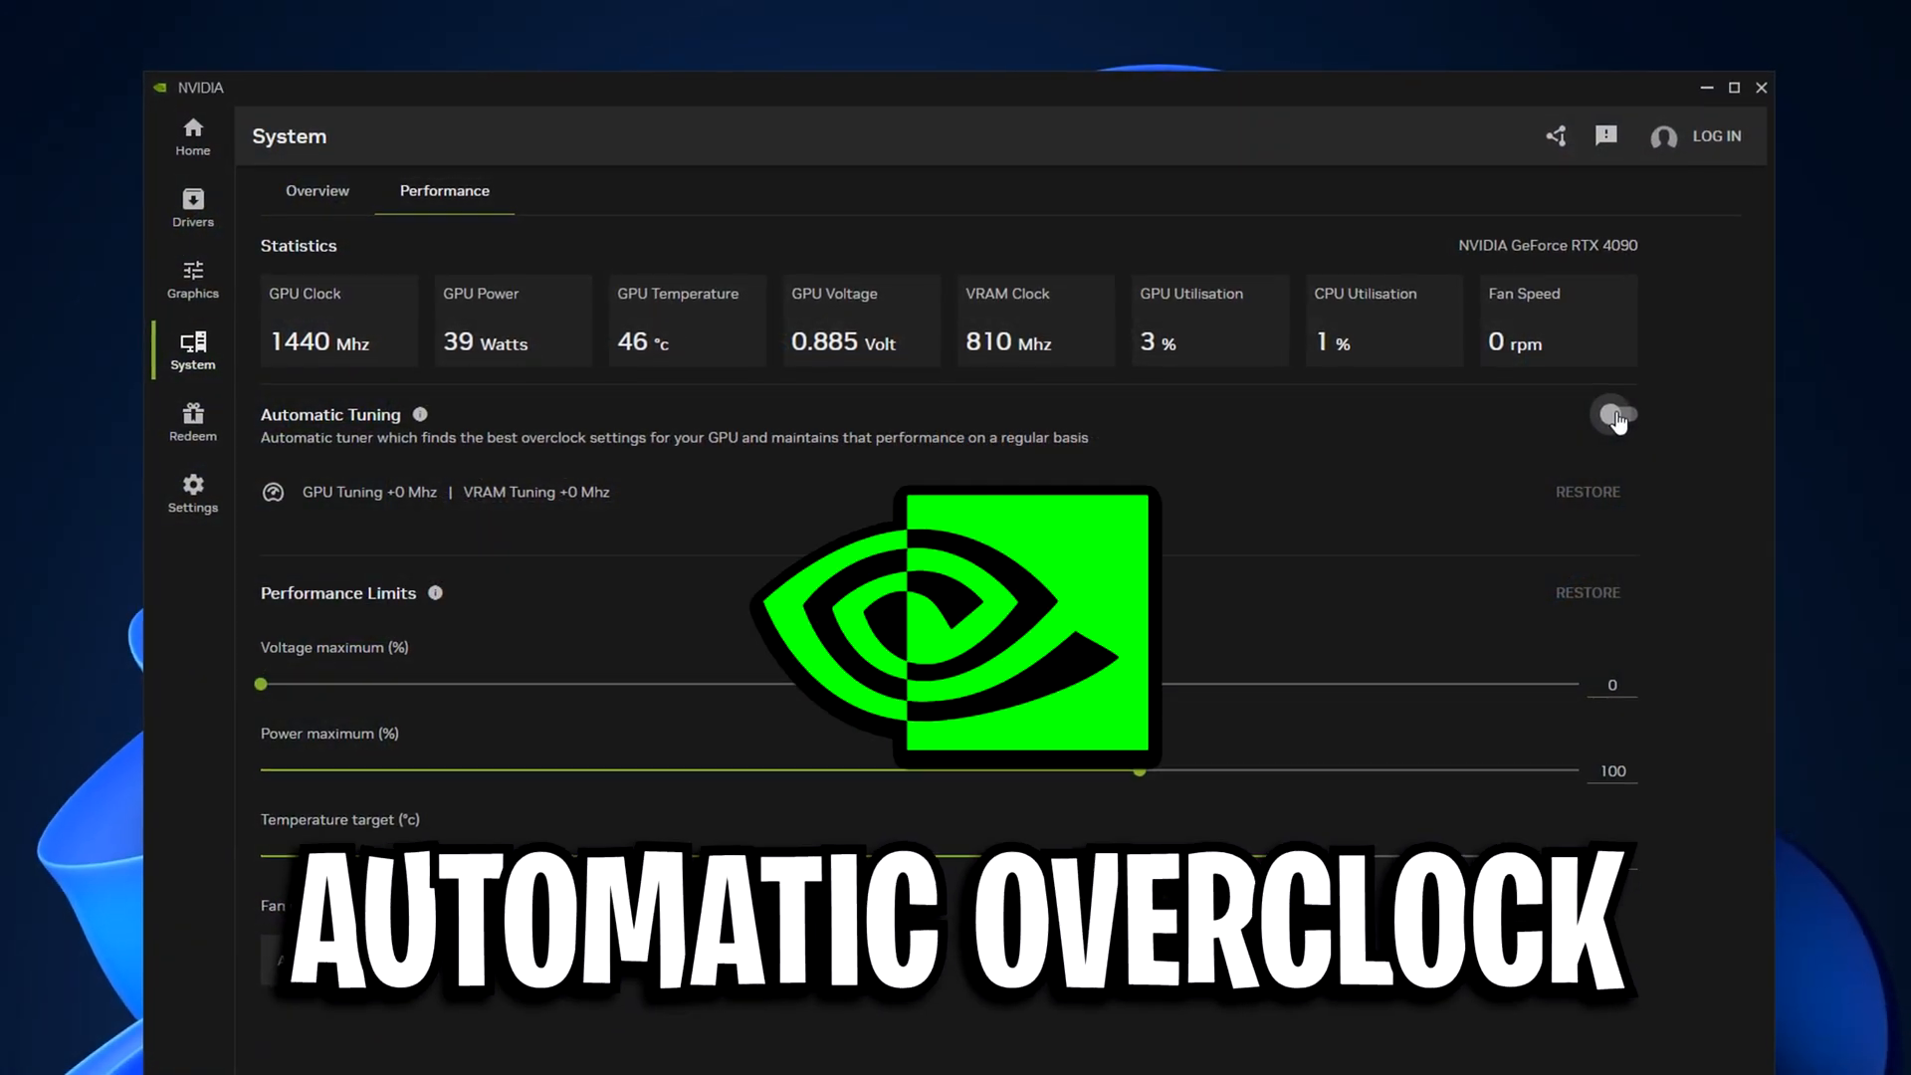
left_click(1612, 418)
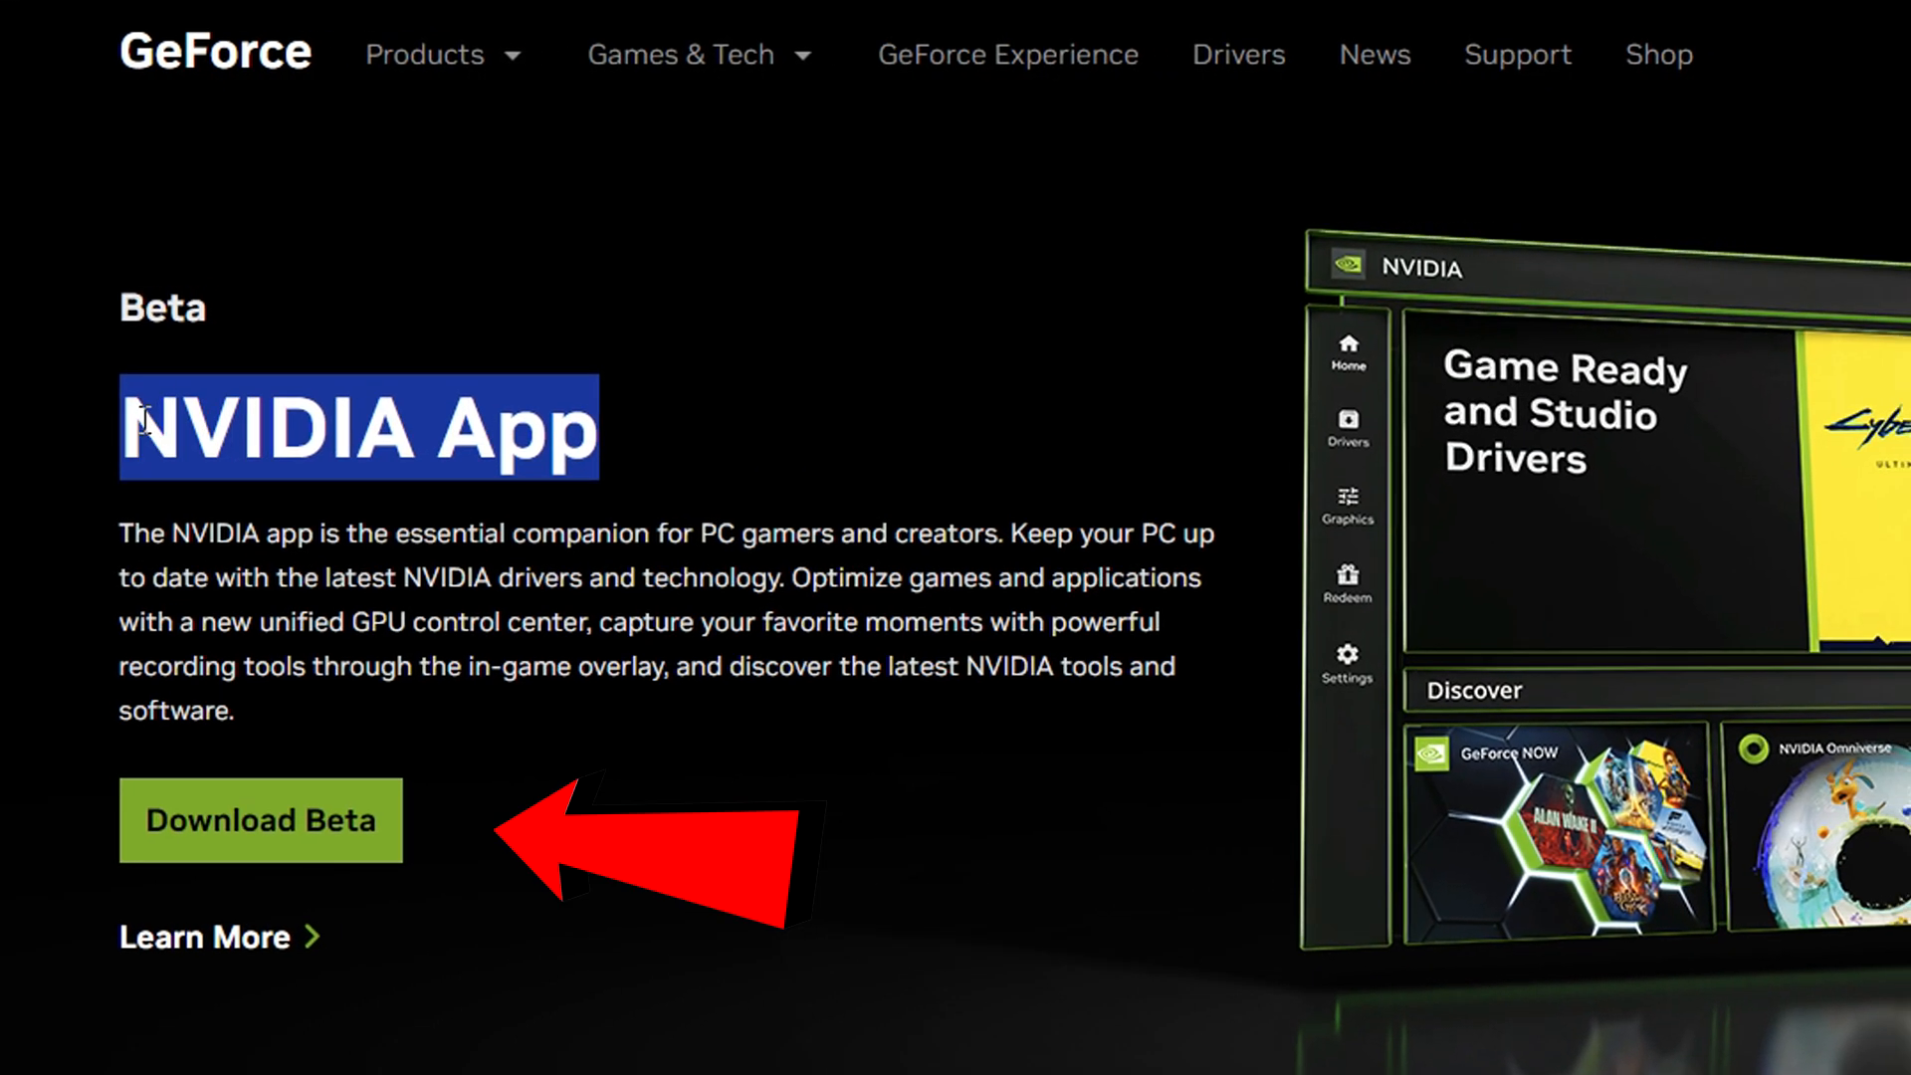
mouse_move(370, 854)
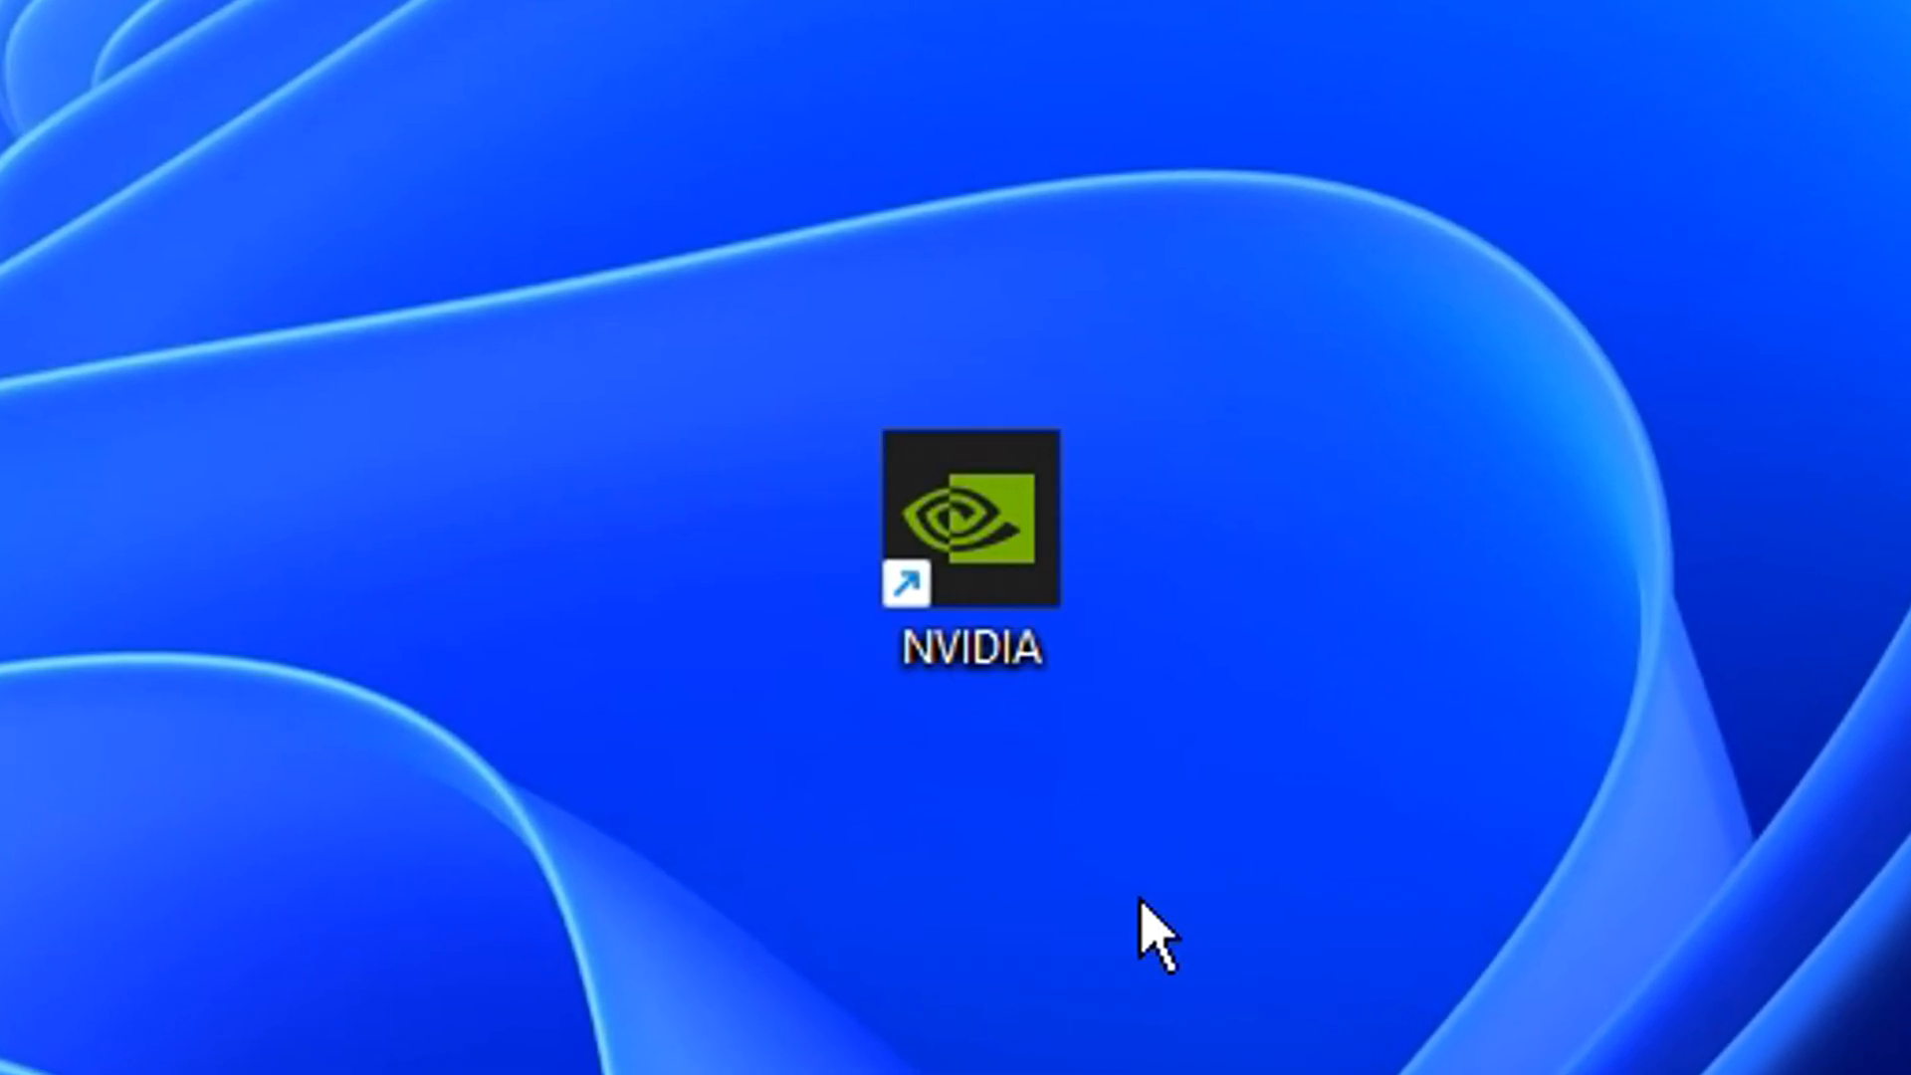
Launch the NVIDIA App and tick 'Opt in to receive access to early builds' under About
double_click(969, 510)
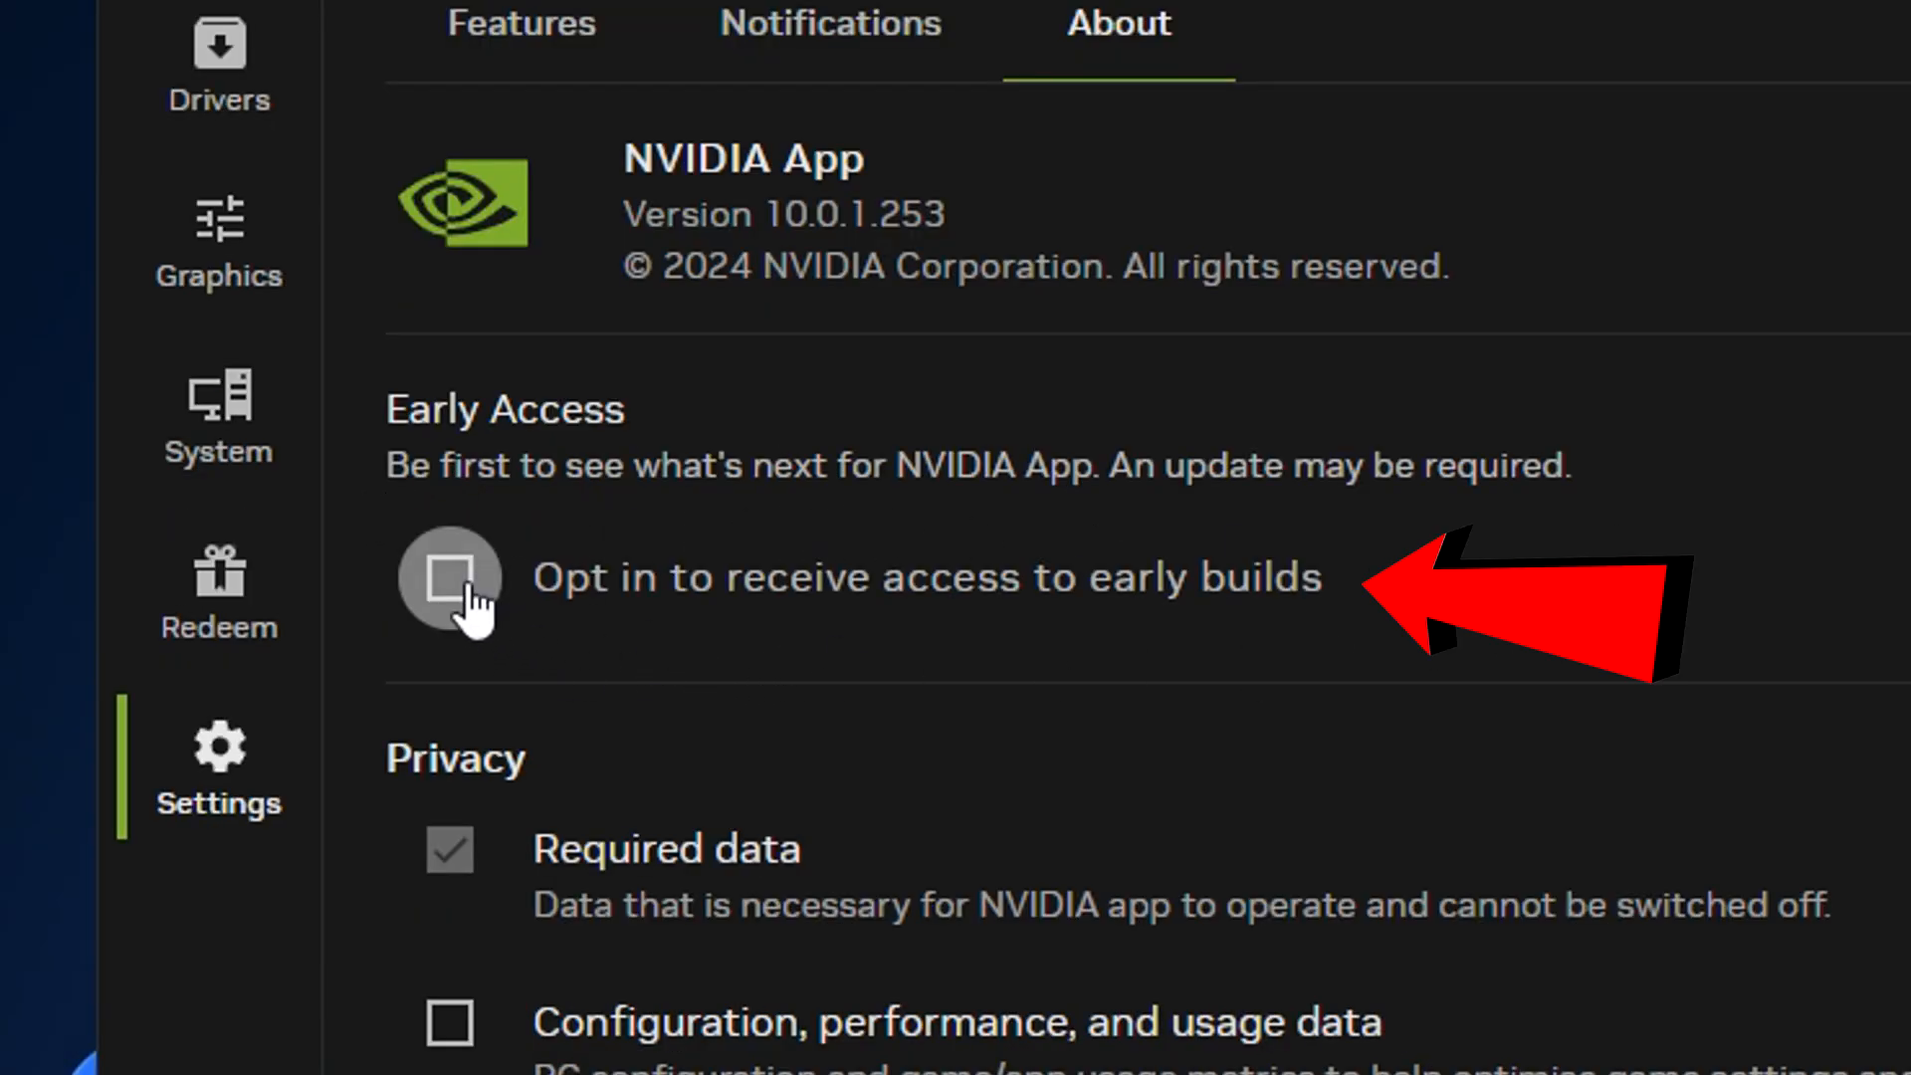
left_click(450, 579)
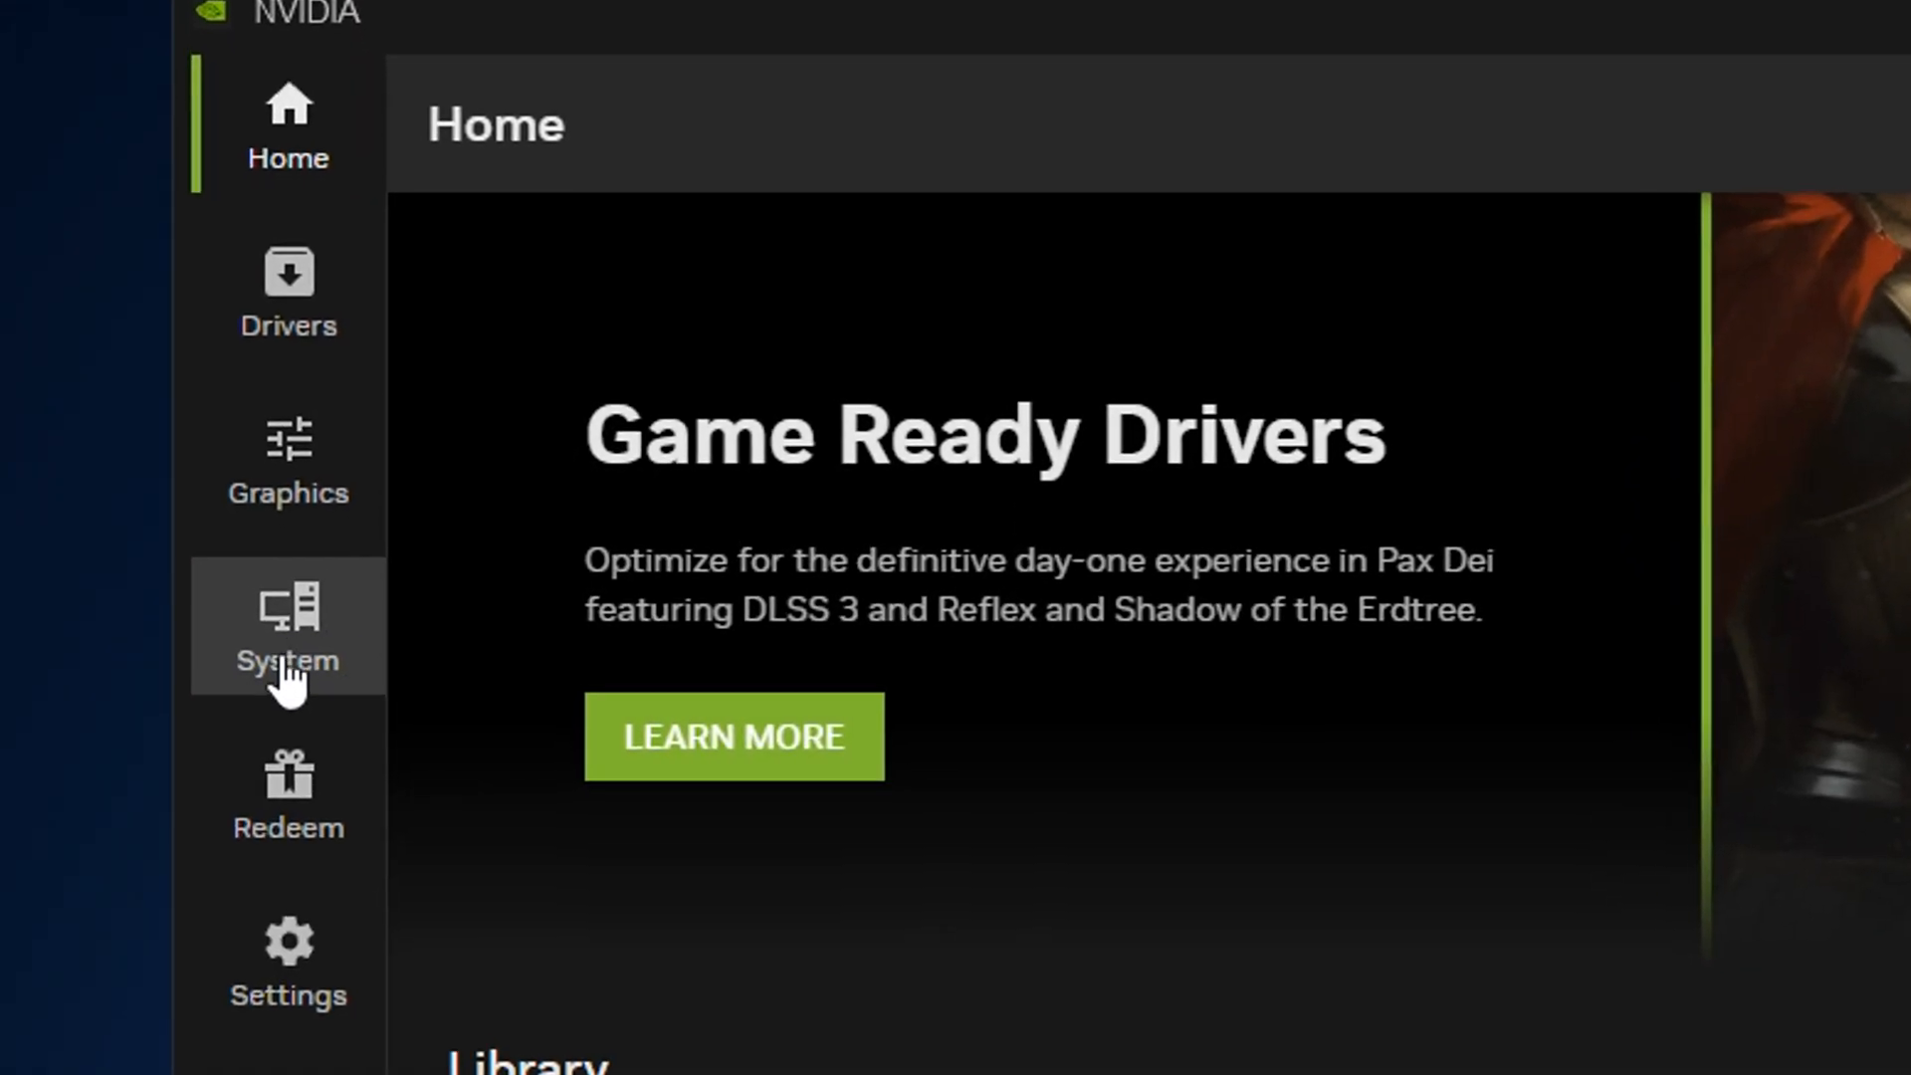
Switch on Automatic Tuning for the RTX 4090 under System > Performance
left_click(289, 627)
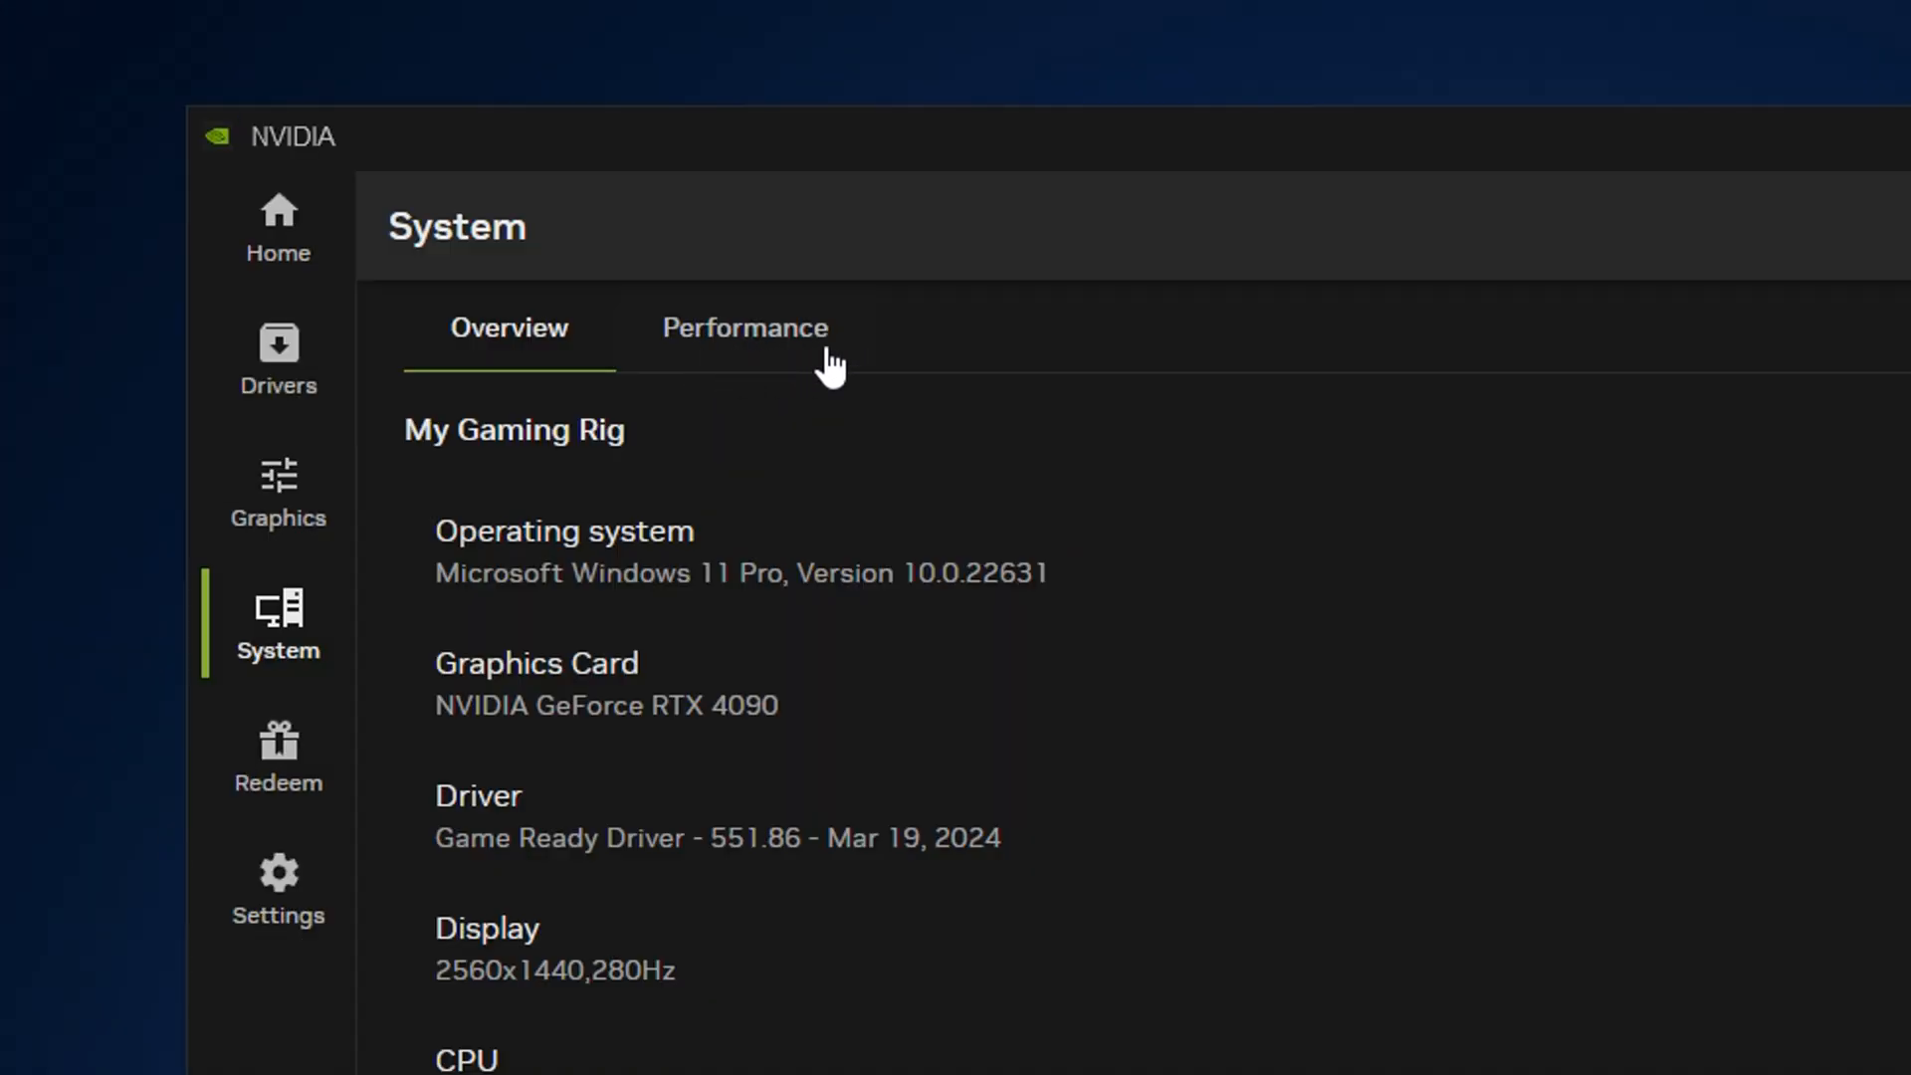
left_click(744, 327)
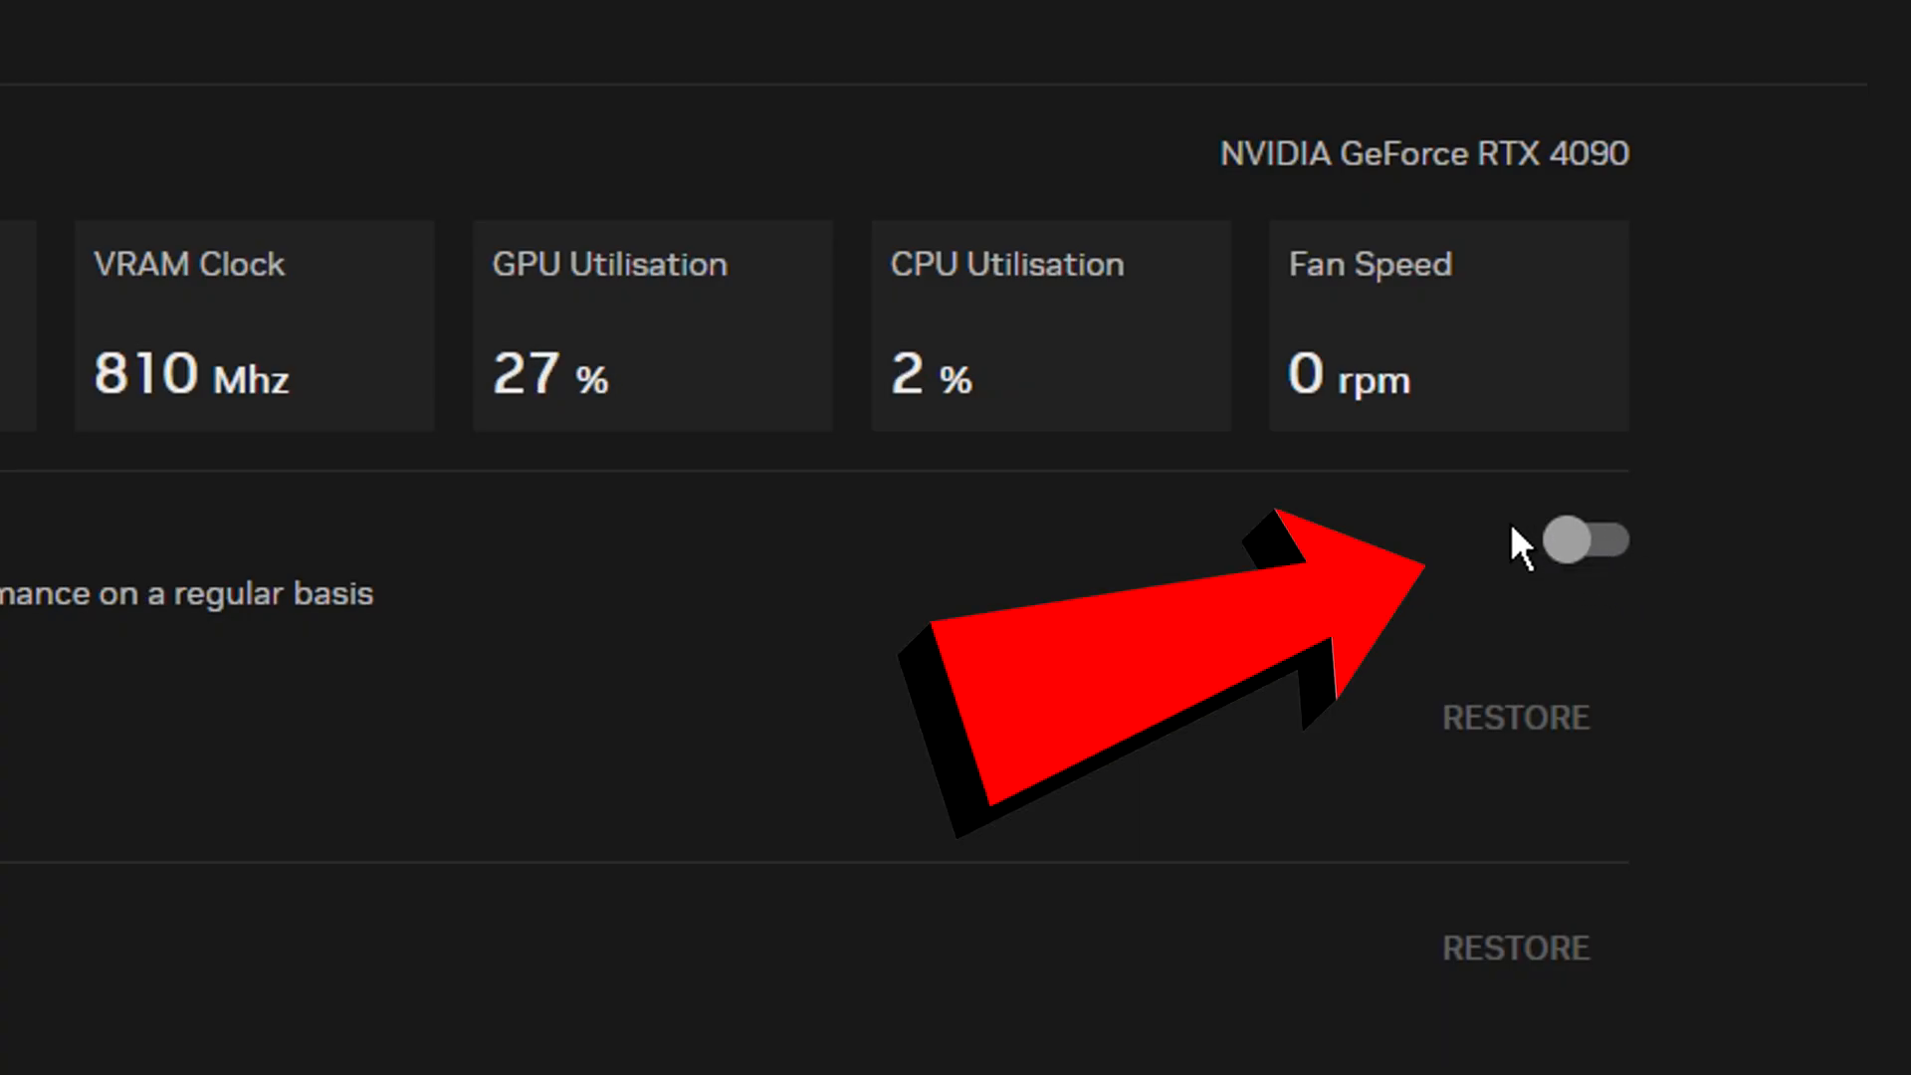
left_click(1585, 539)
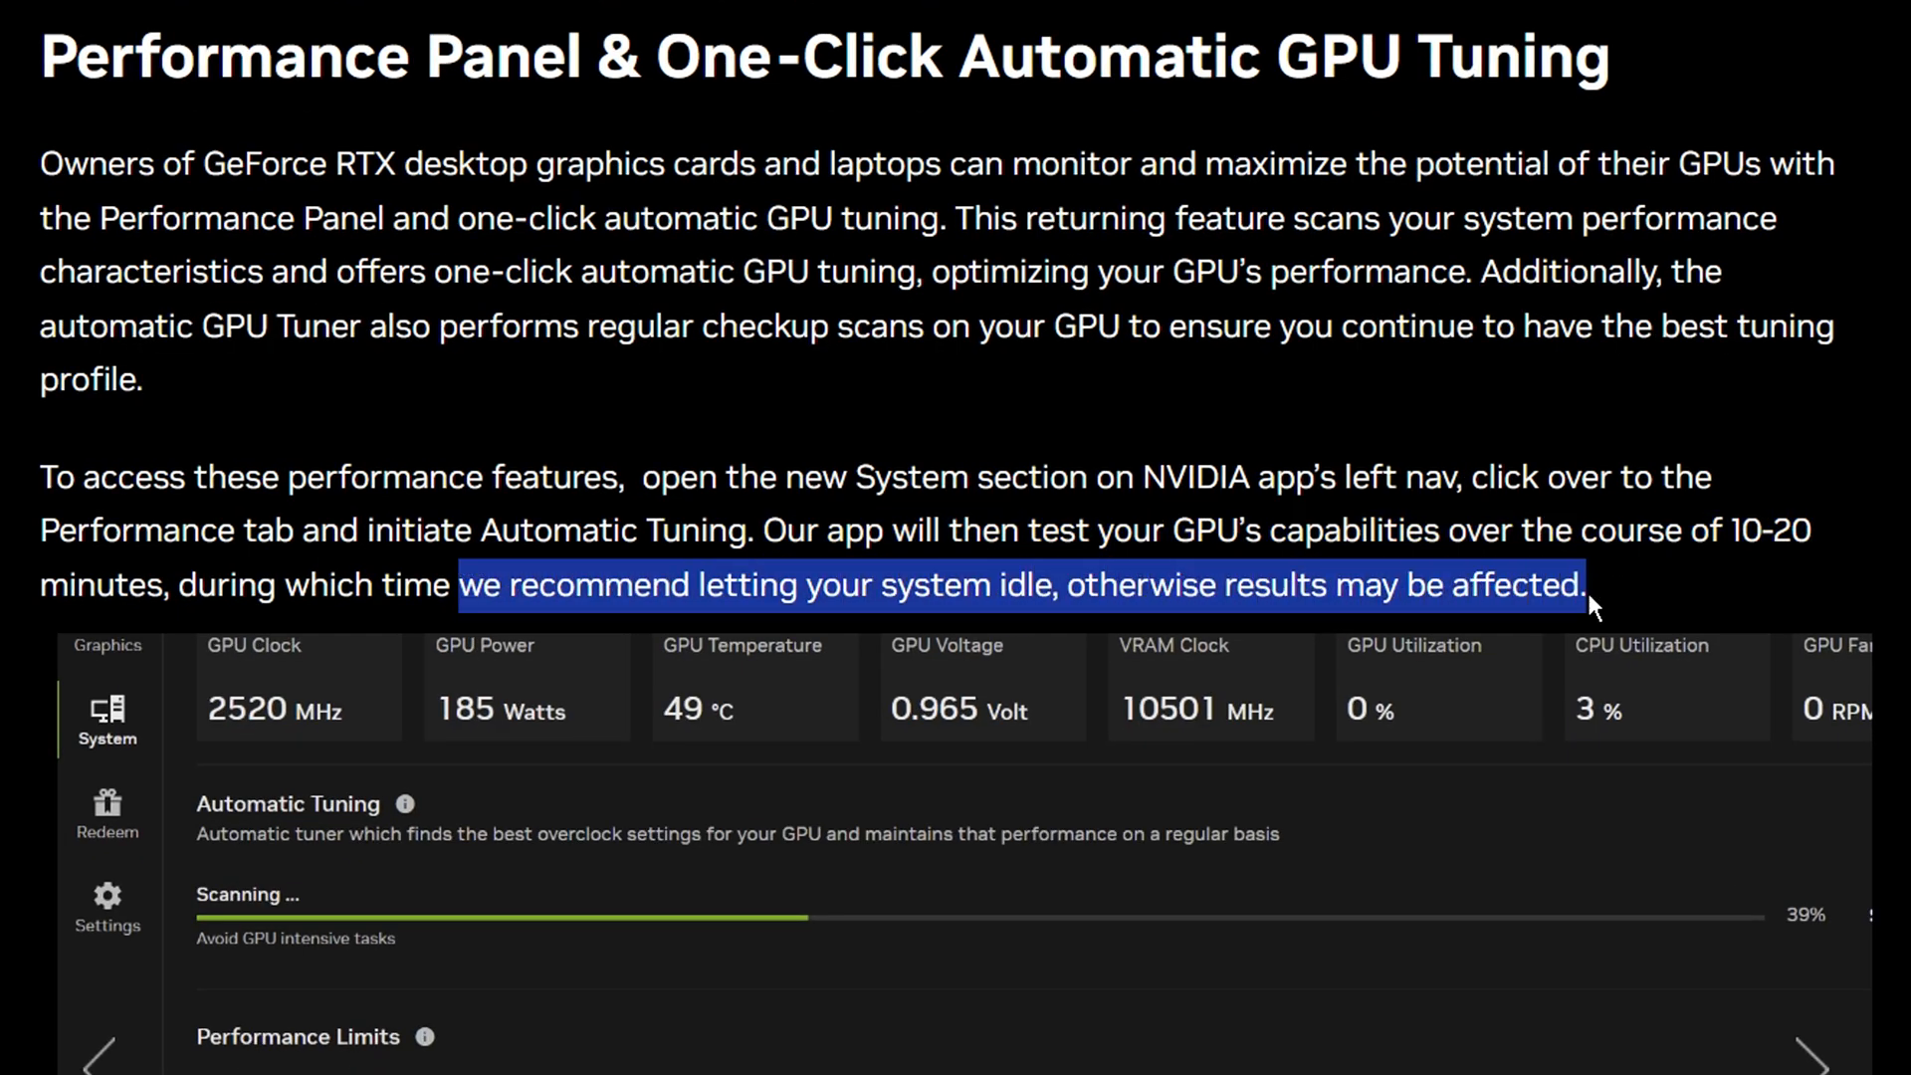
Close hardware-accelerated tray apps and run Tune Now, yielding GPU +165 MHz and VRAM +200 MHz
scroll("down", 3)
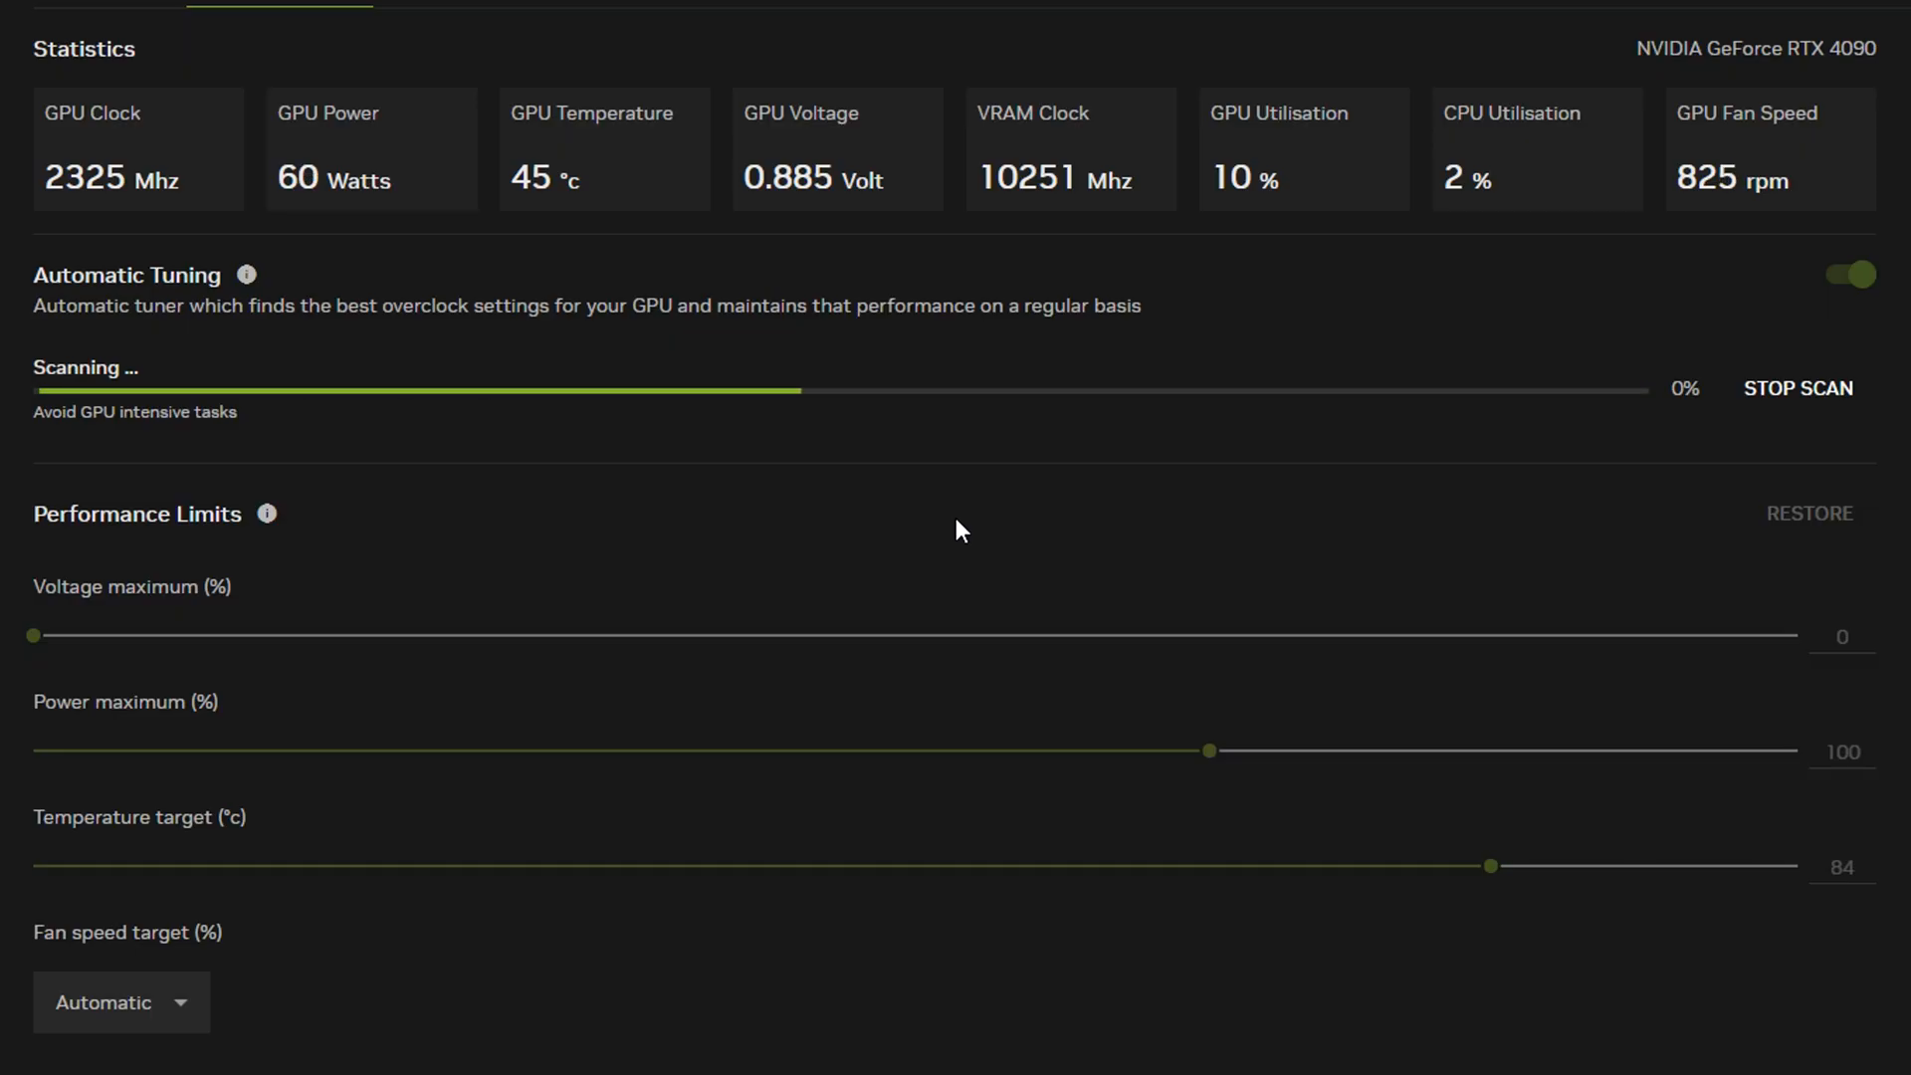
left_click(1795, 388)
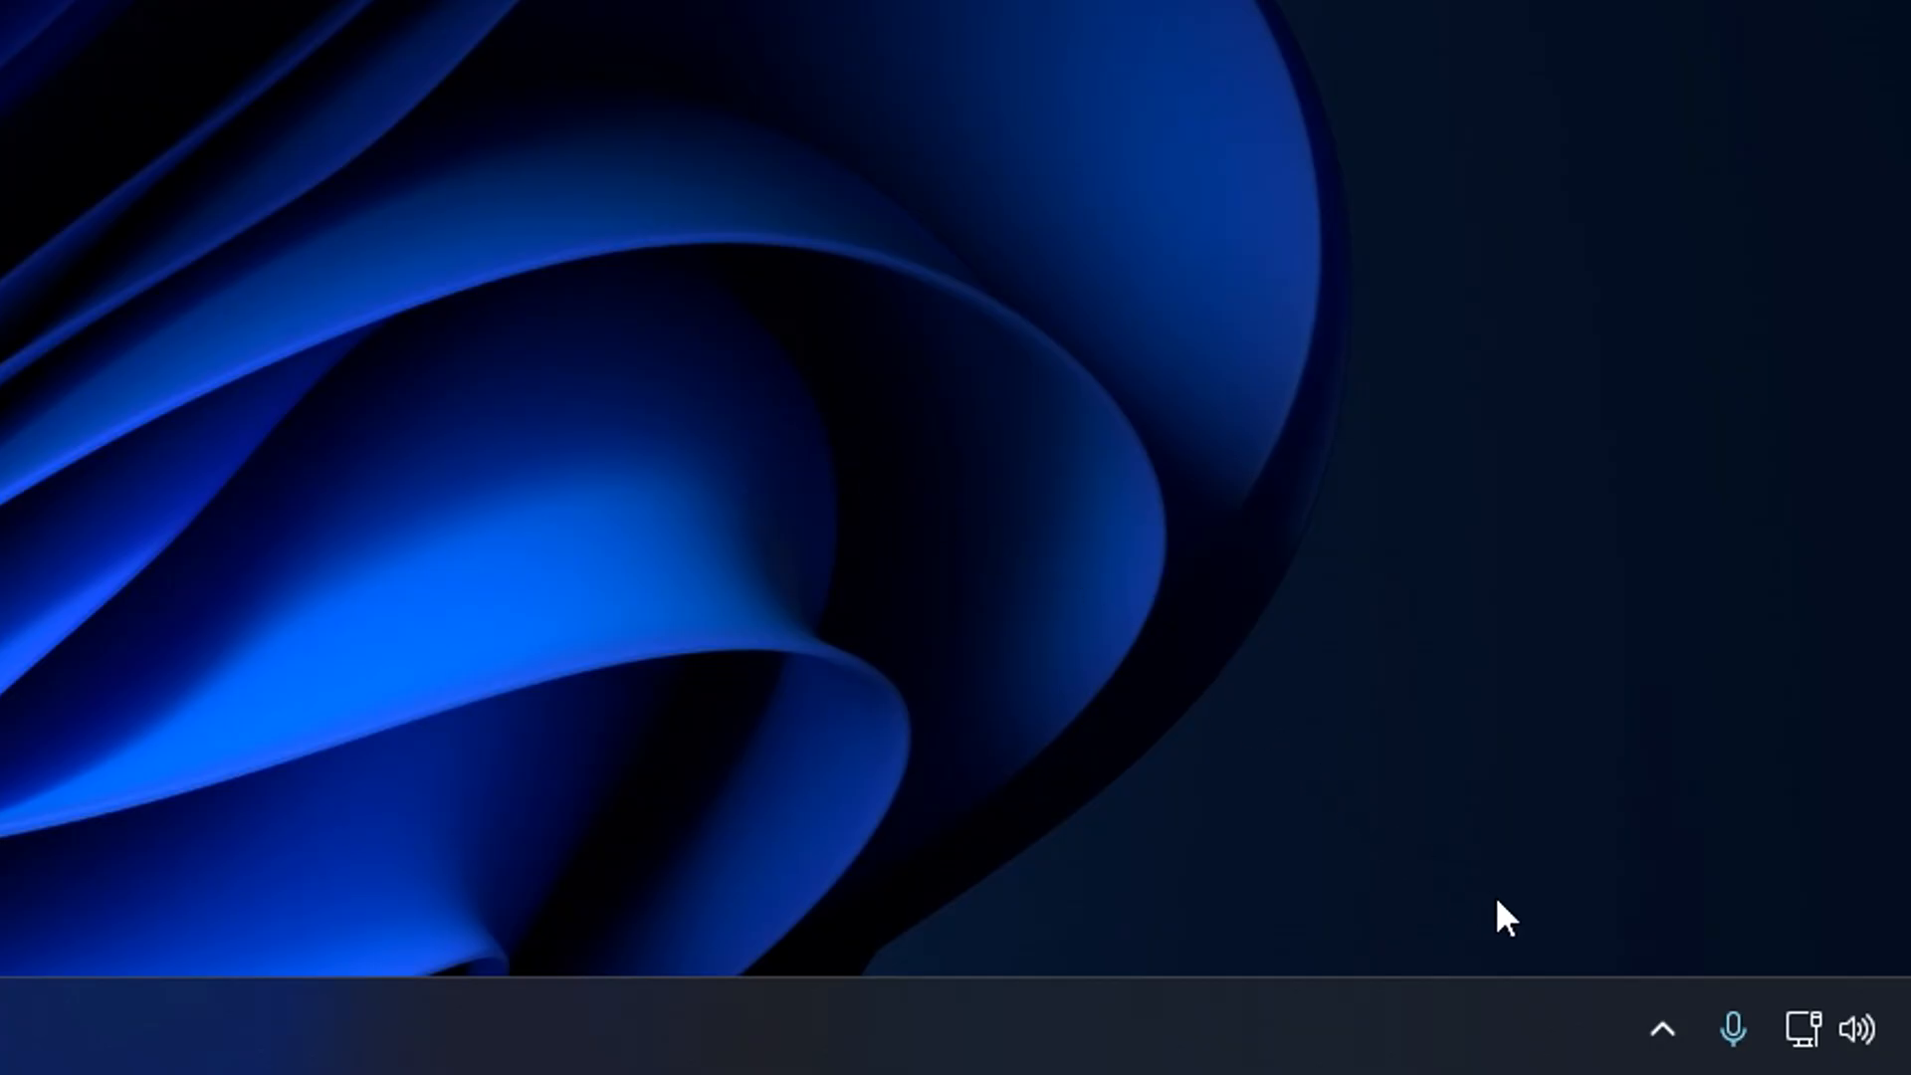
left_click(1662, 1027)
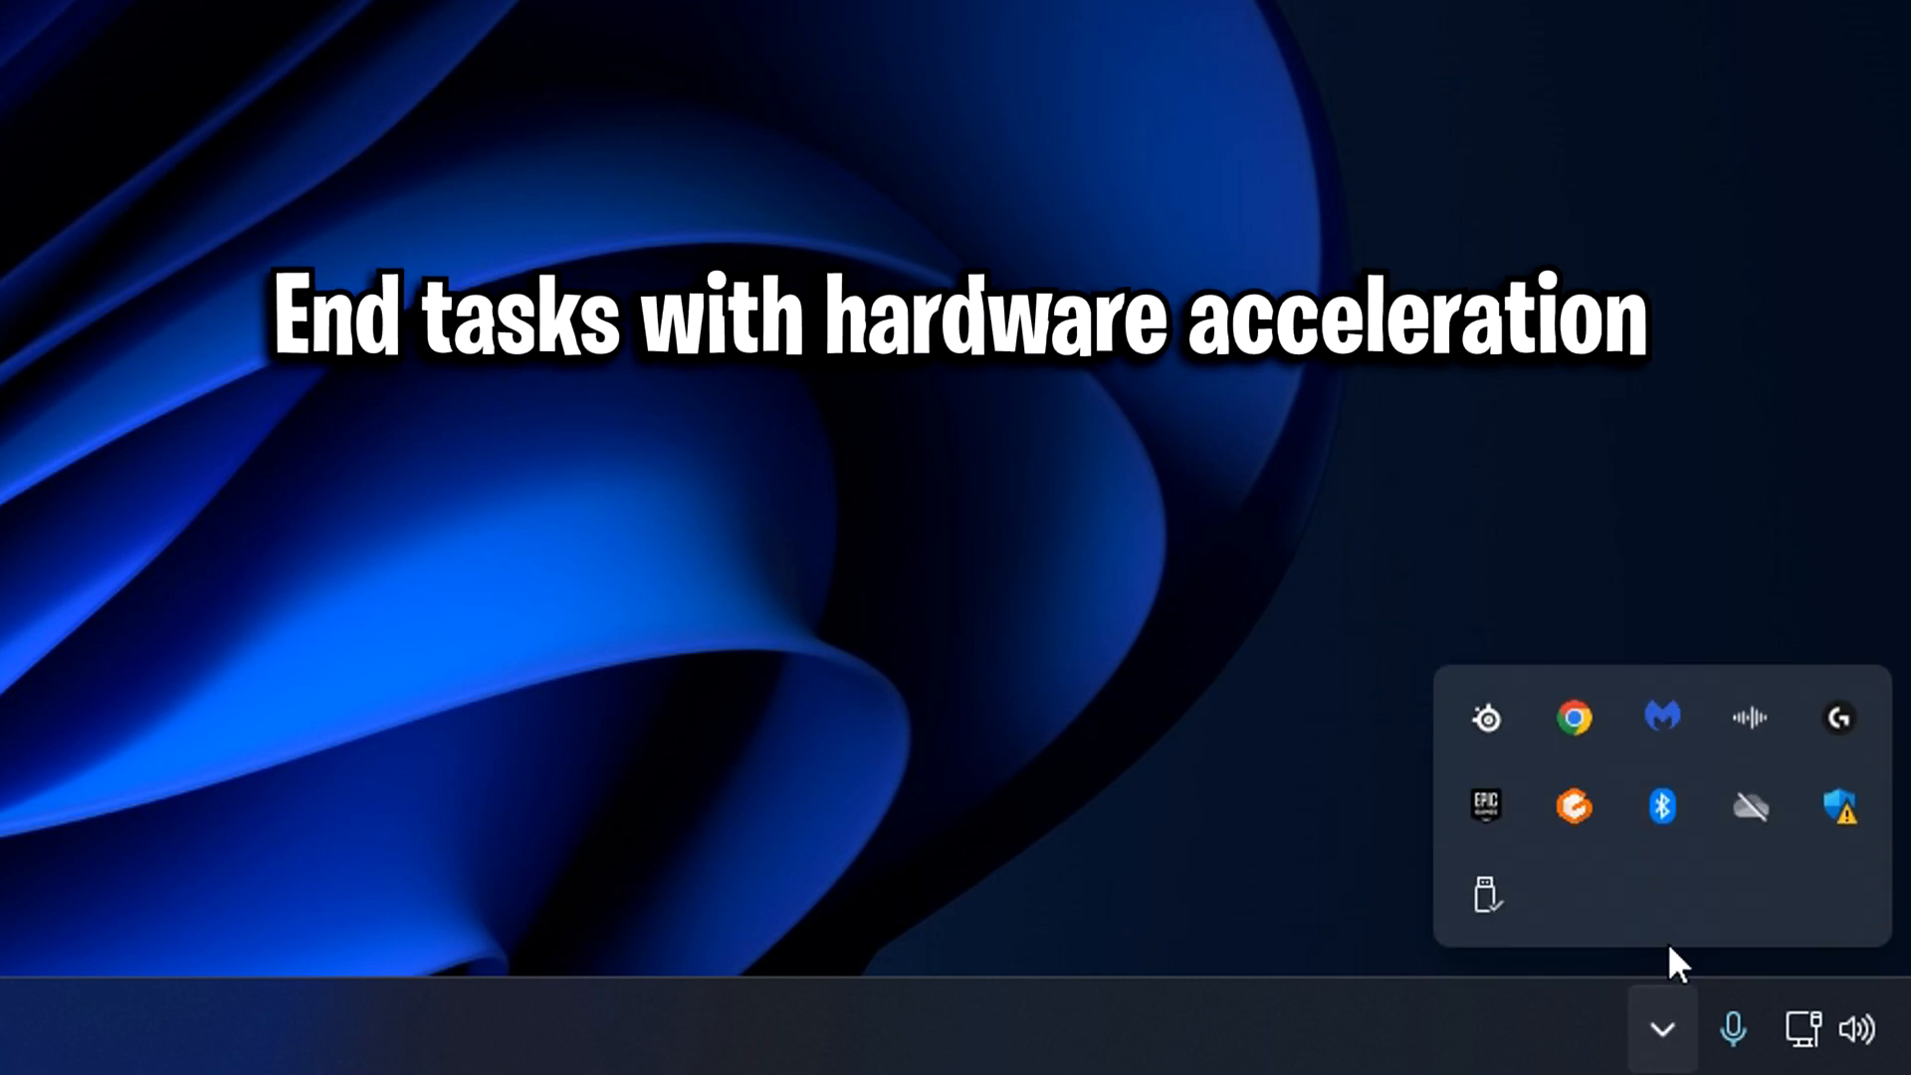
mouse_move(1574, 718)
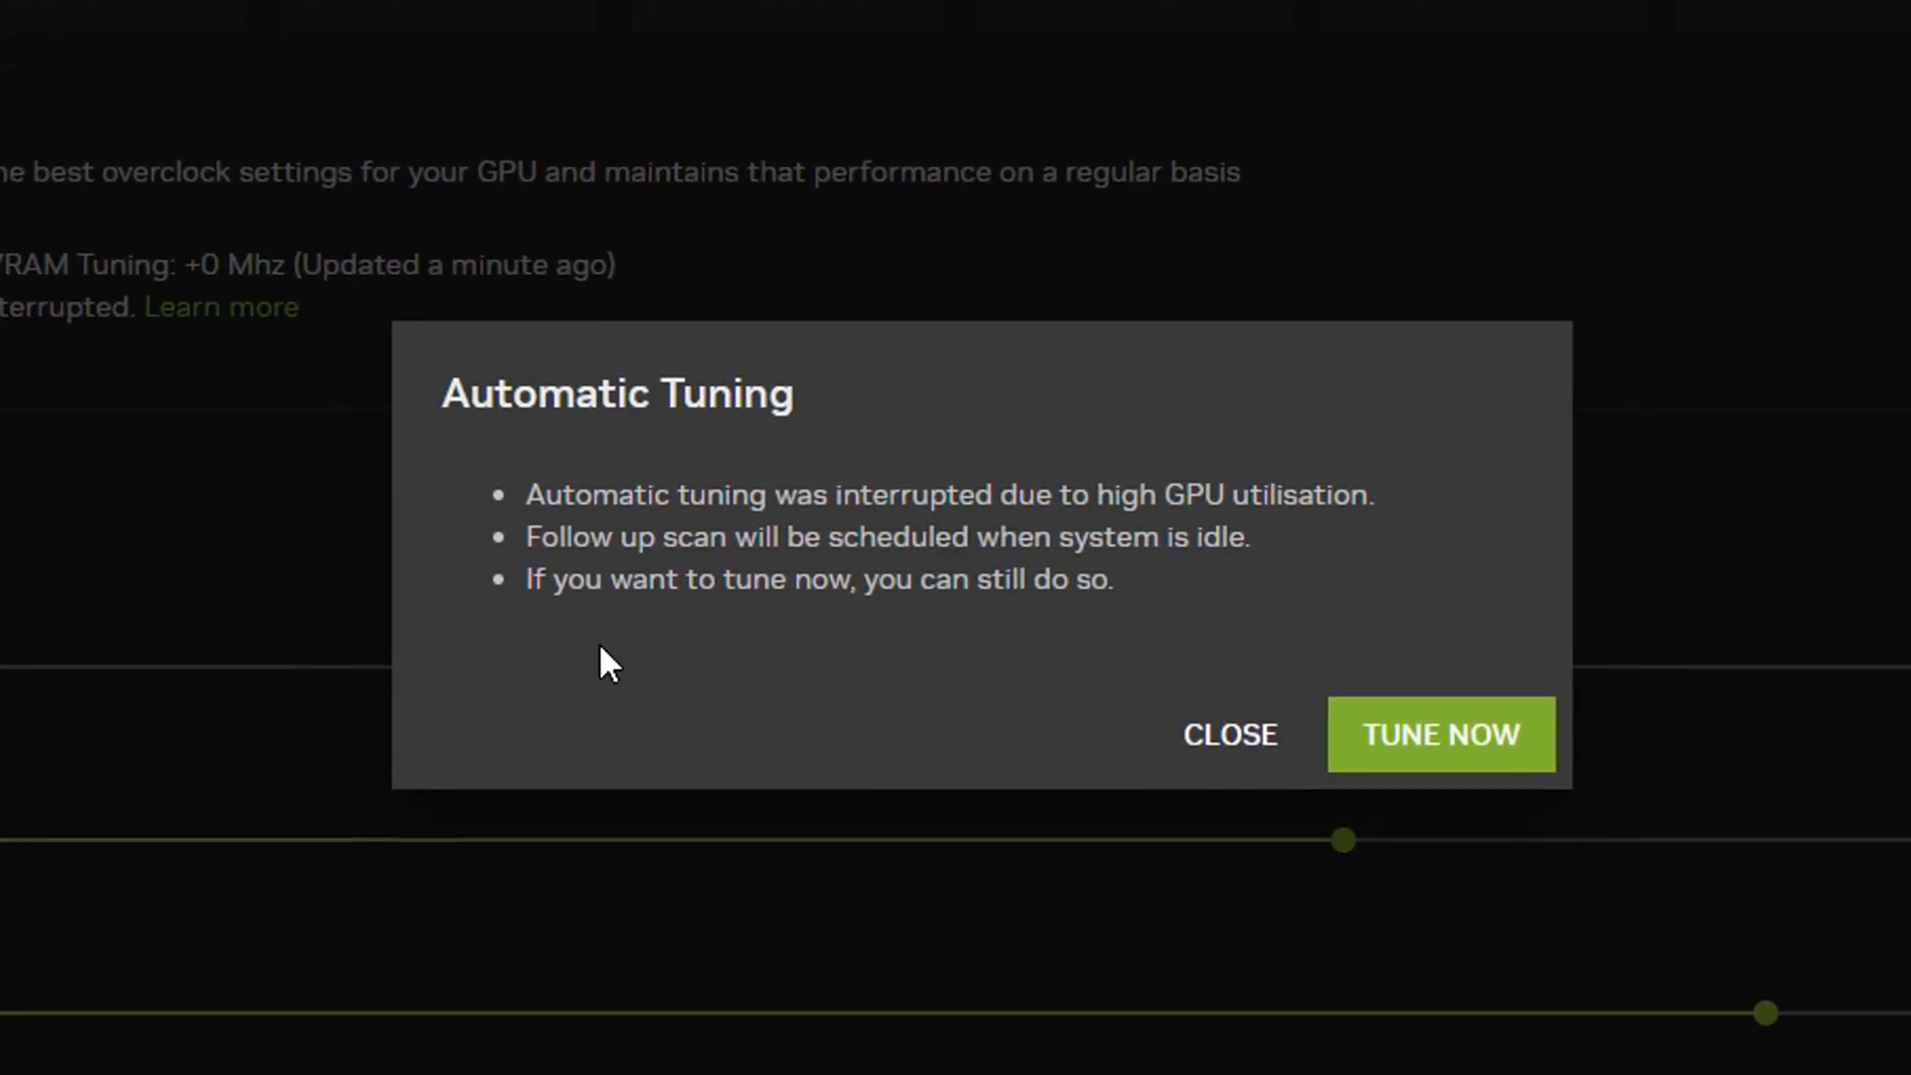
left_click(1439, 734)
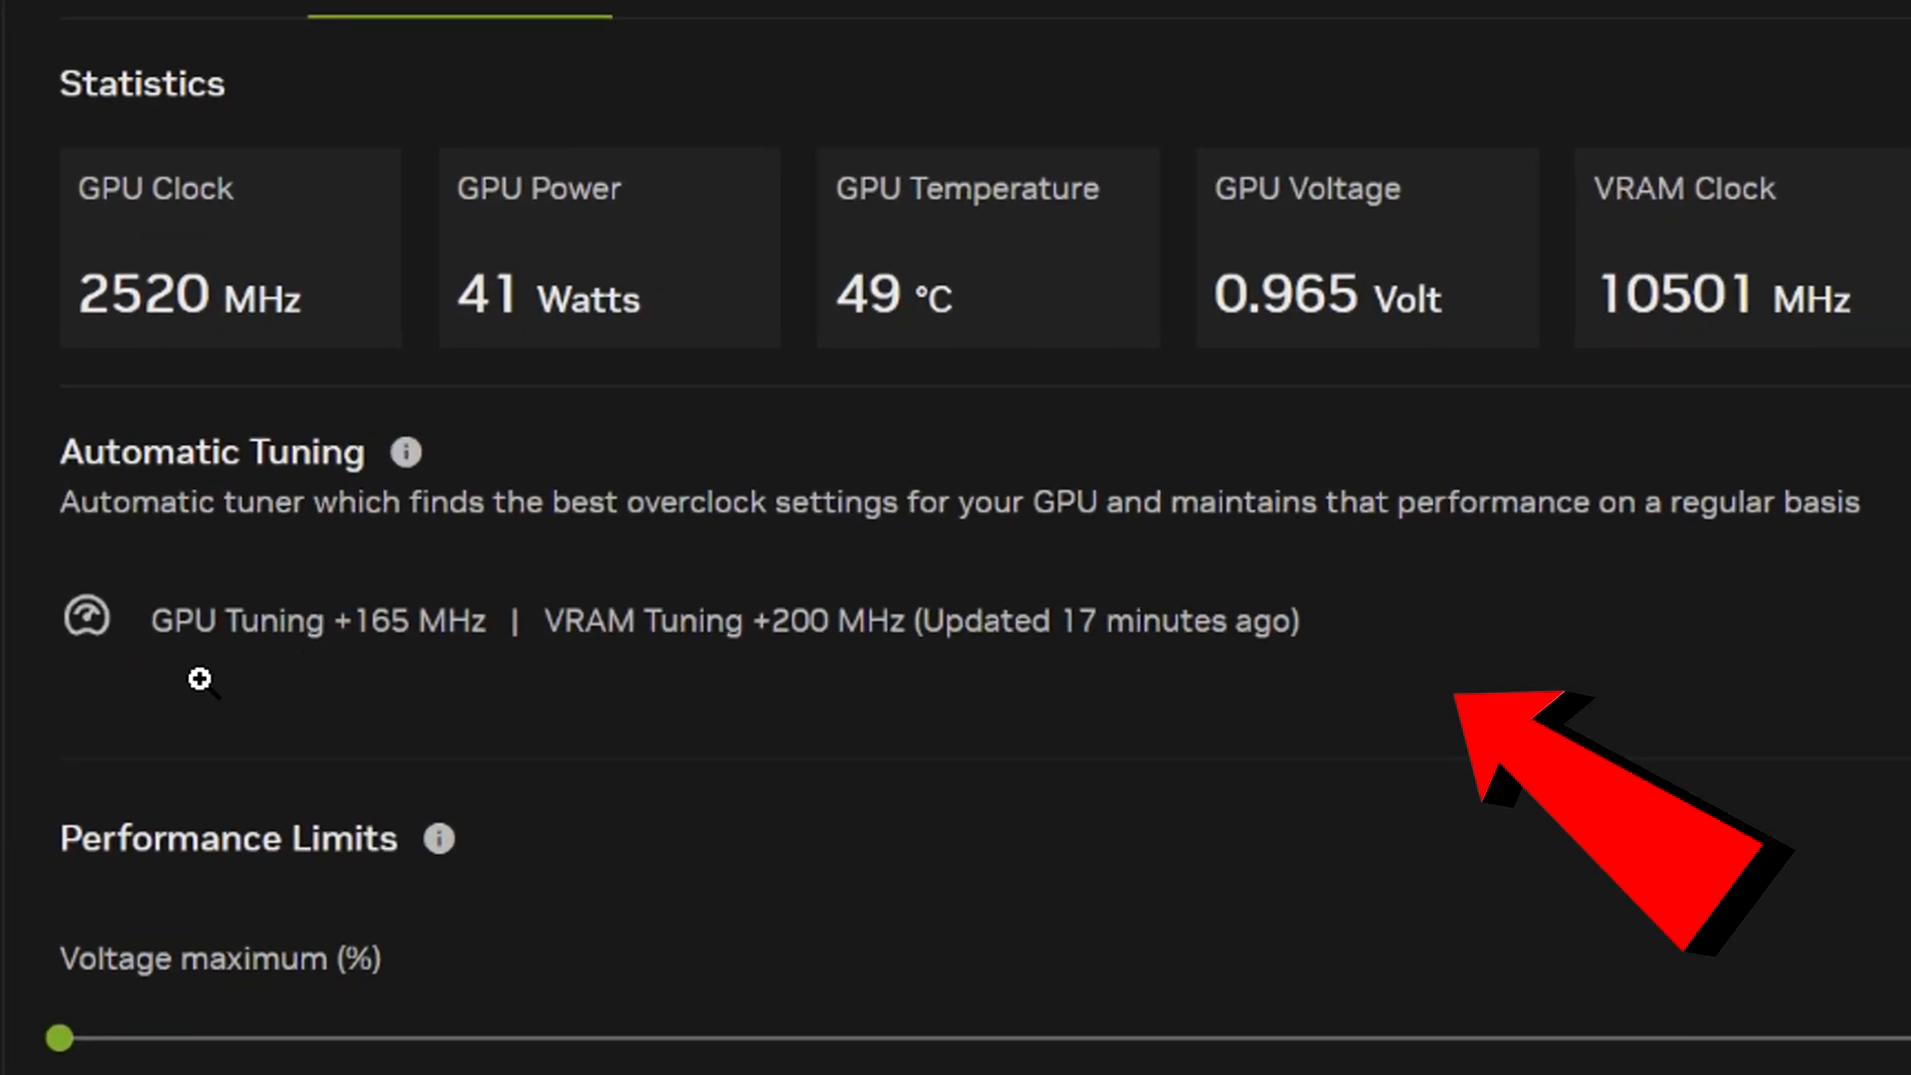
mouse_move(382, 693)
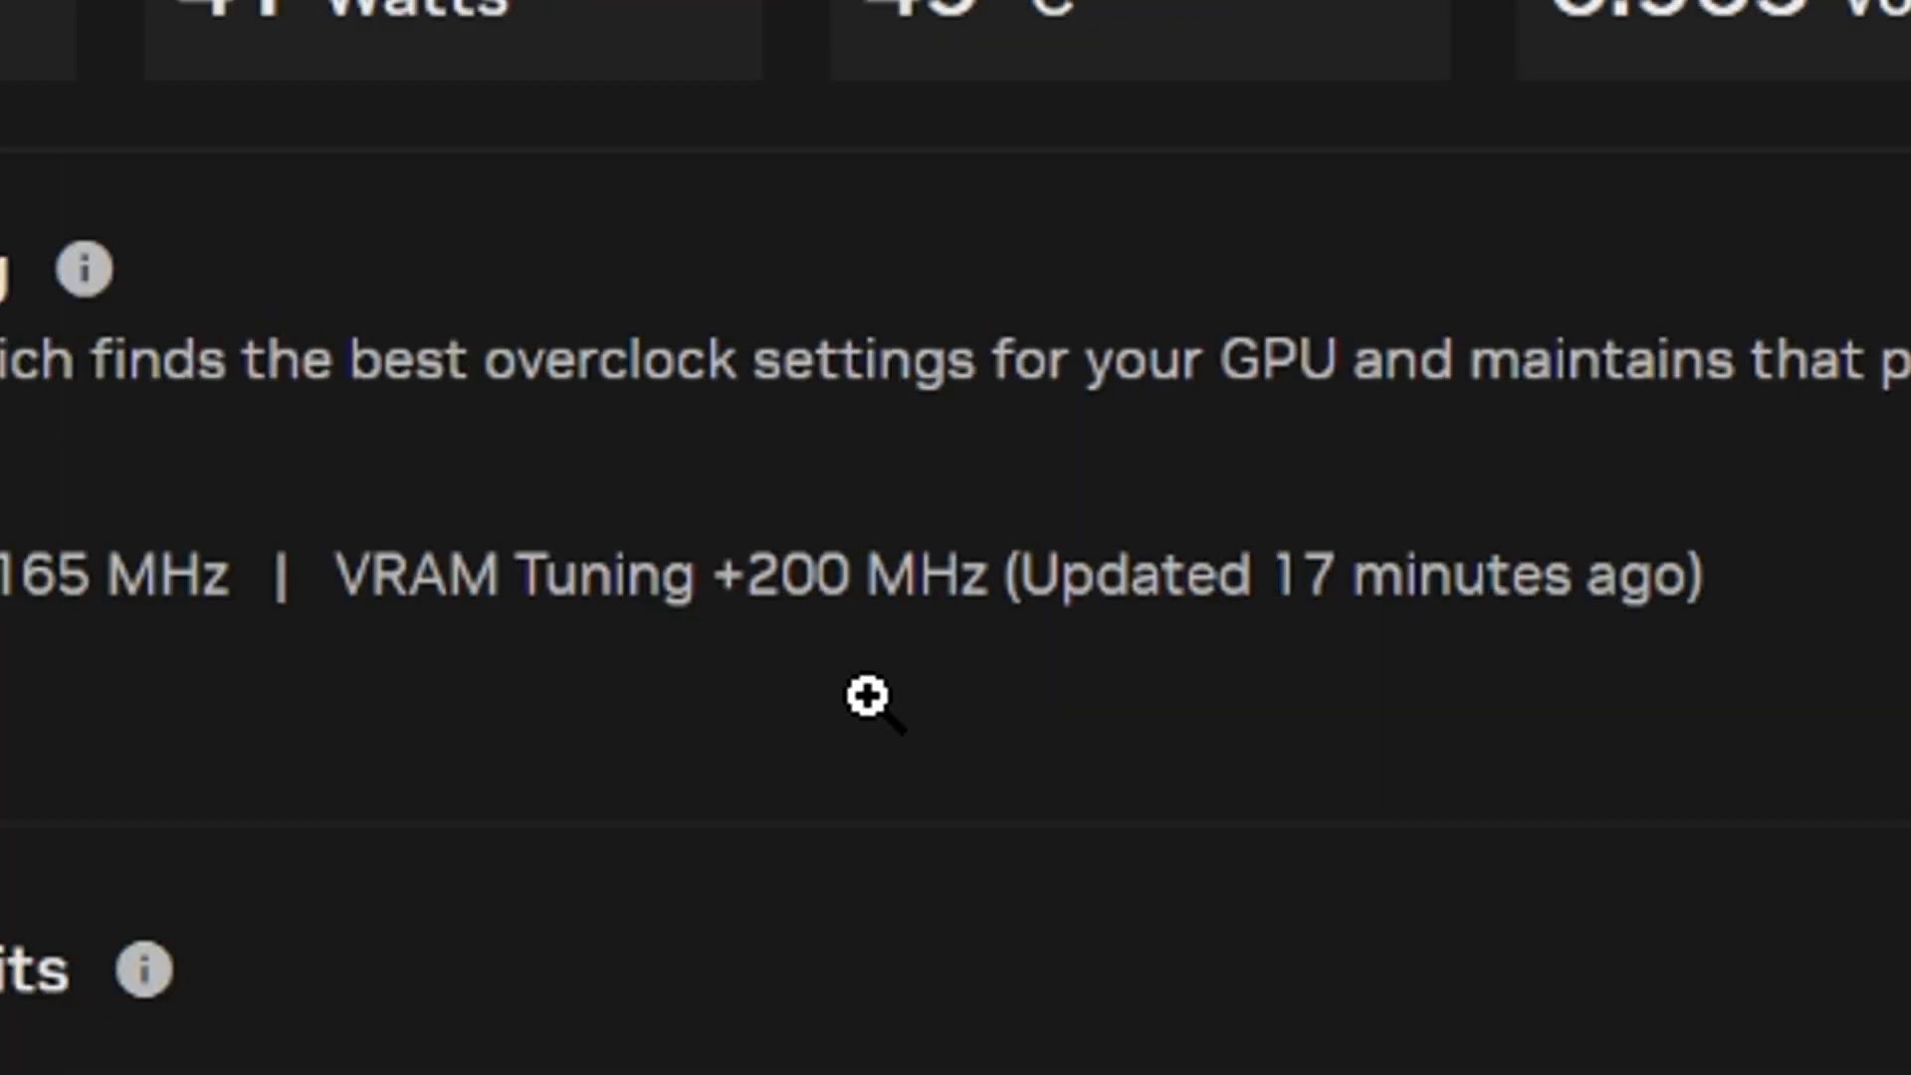
mouse_move(1082, 717)
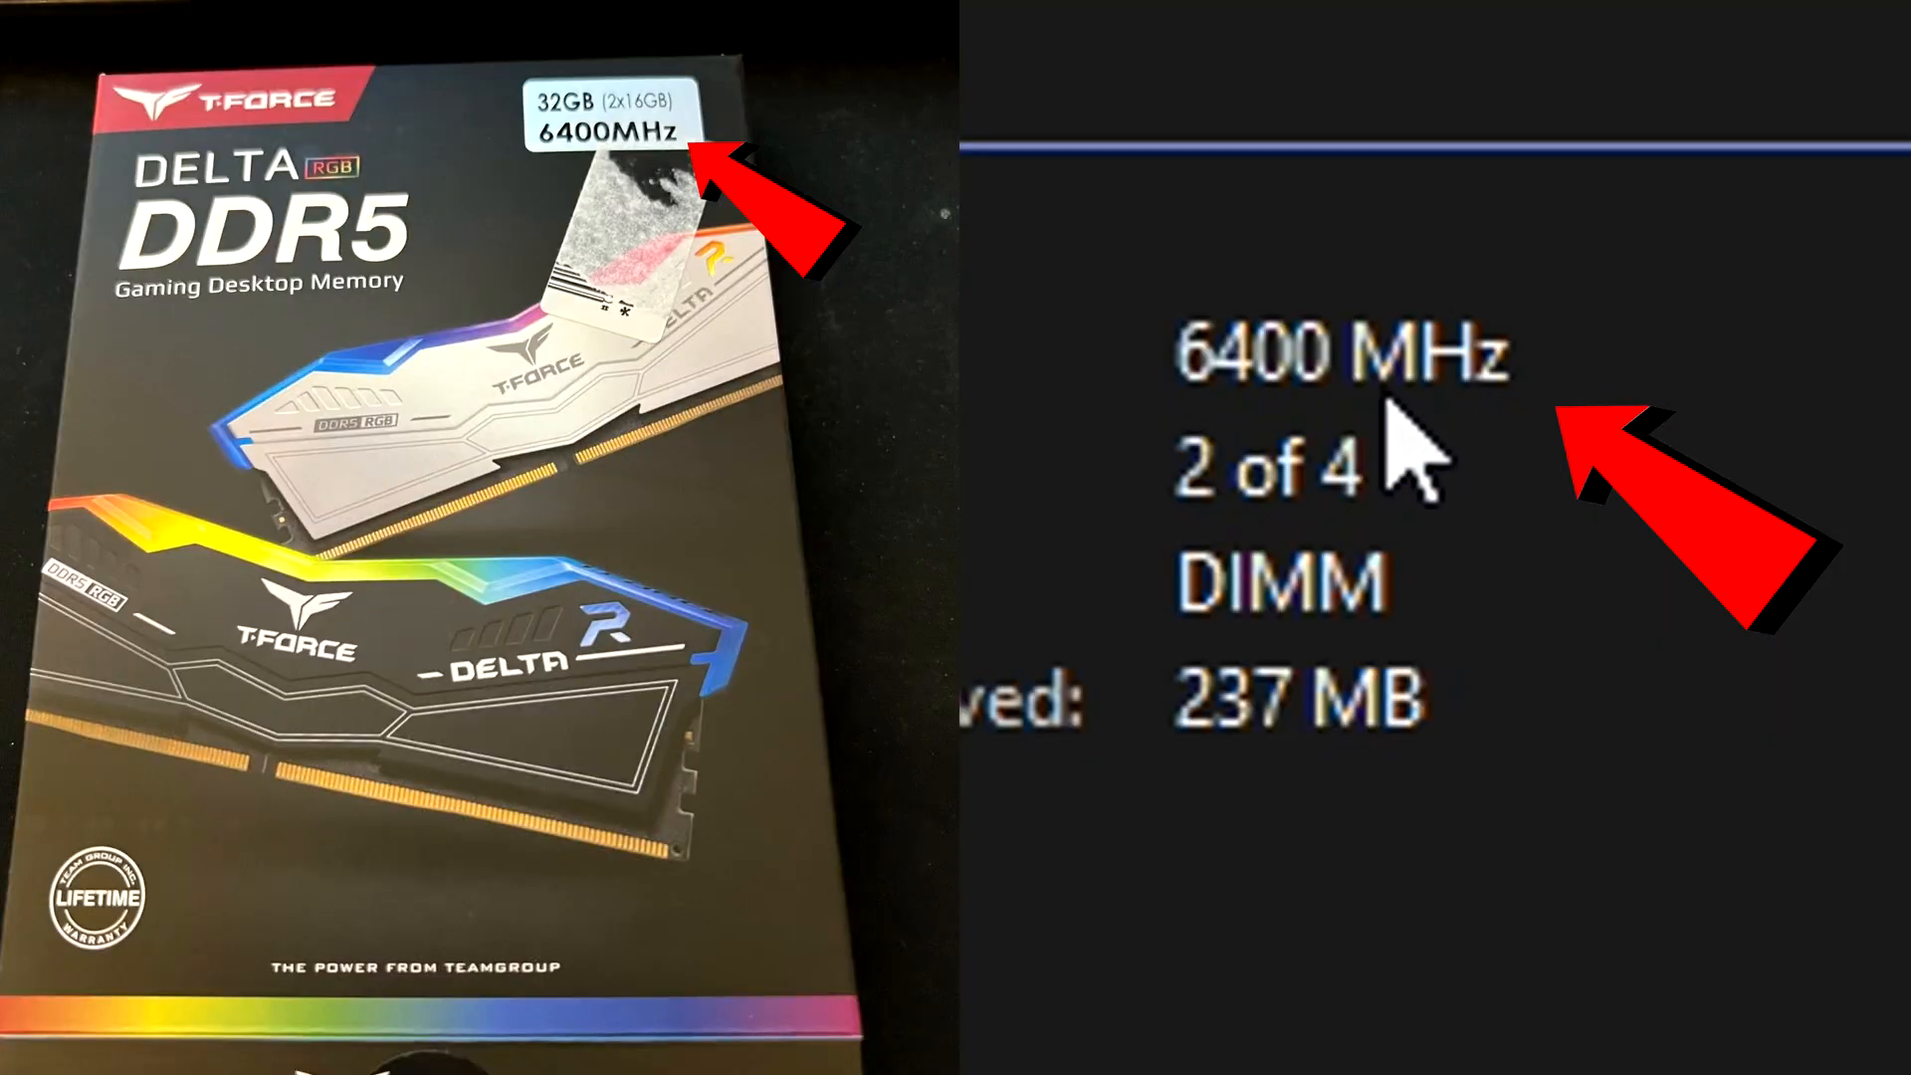
mouse_move(1340, 256)
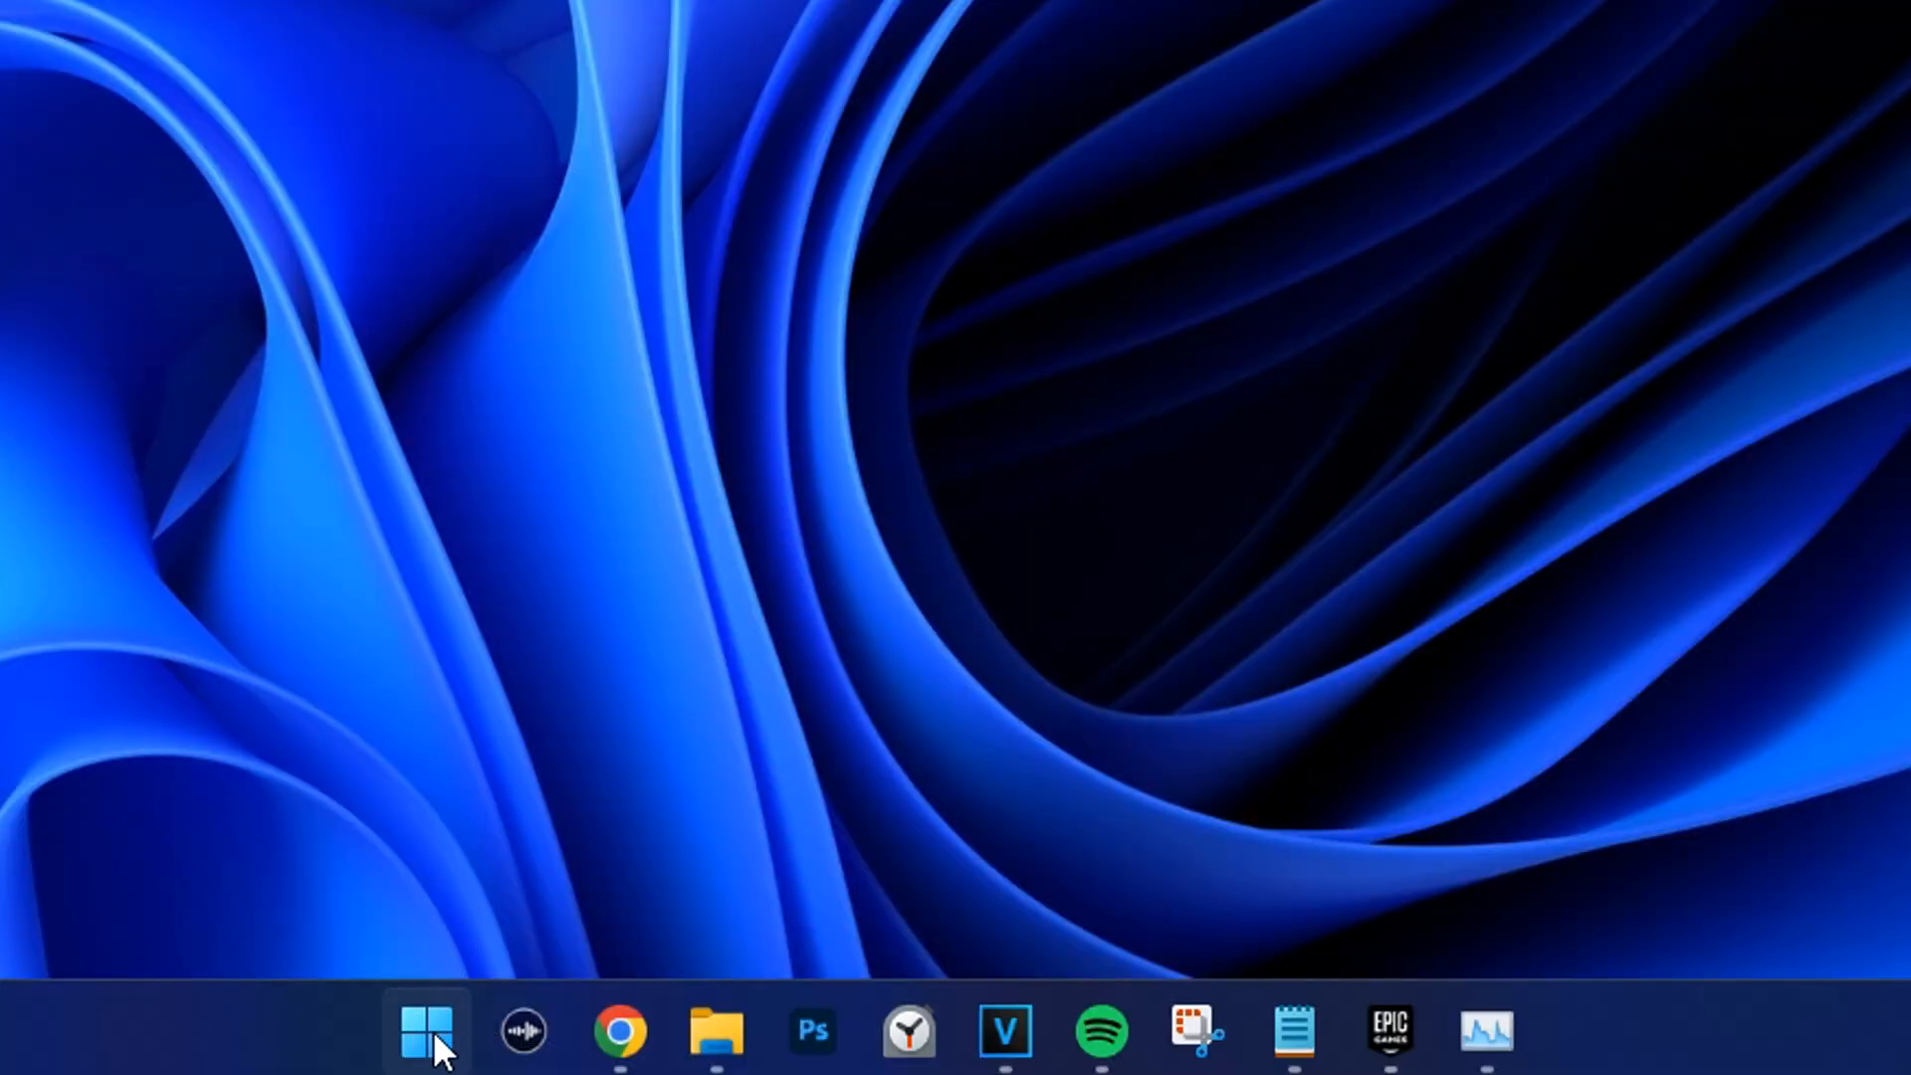
Restart the PC from the Start menu to enter the BIOS
left_click(422, 1028)
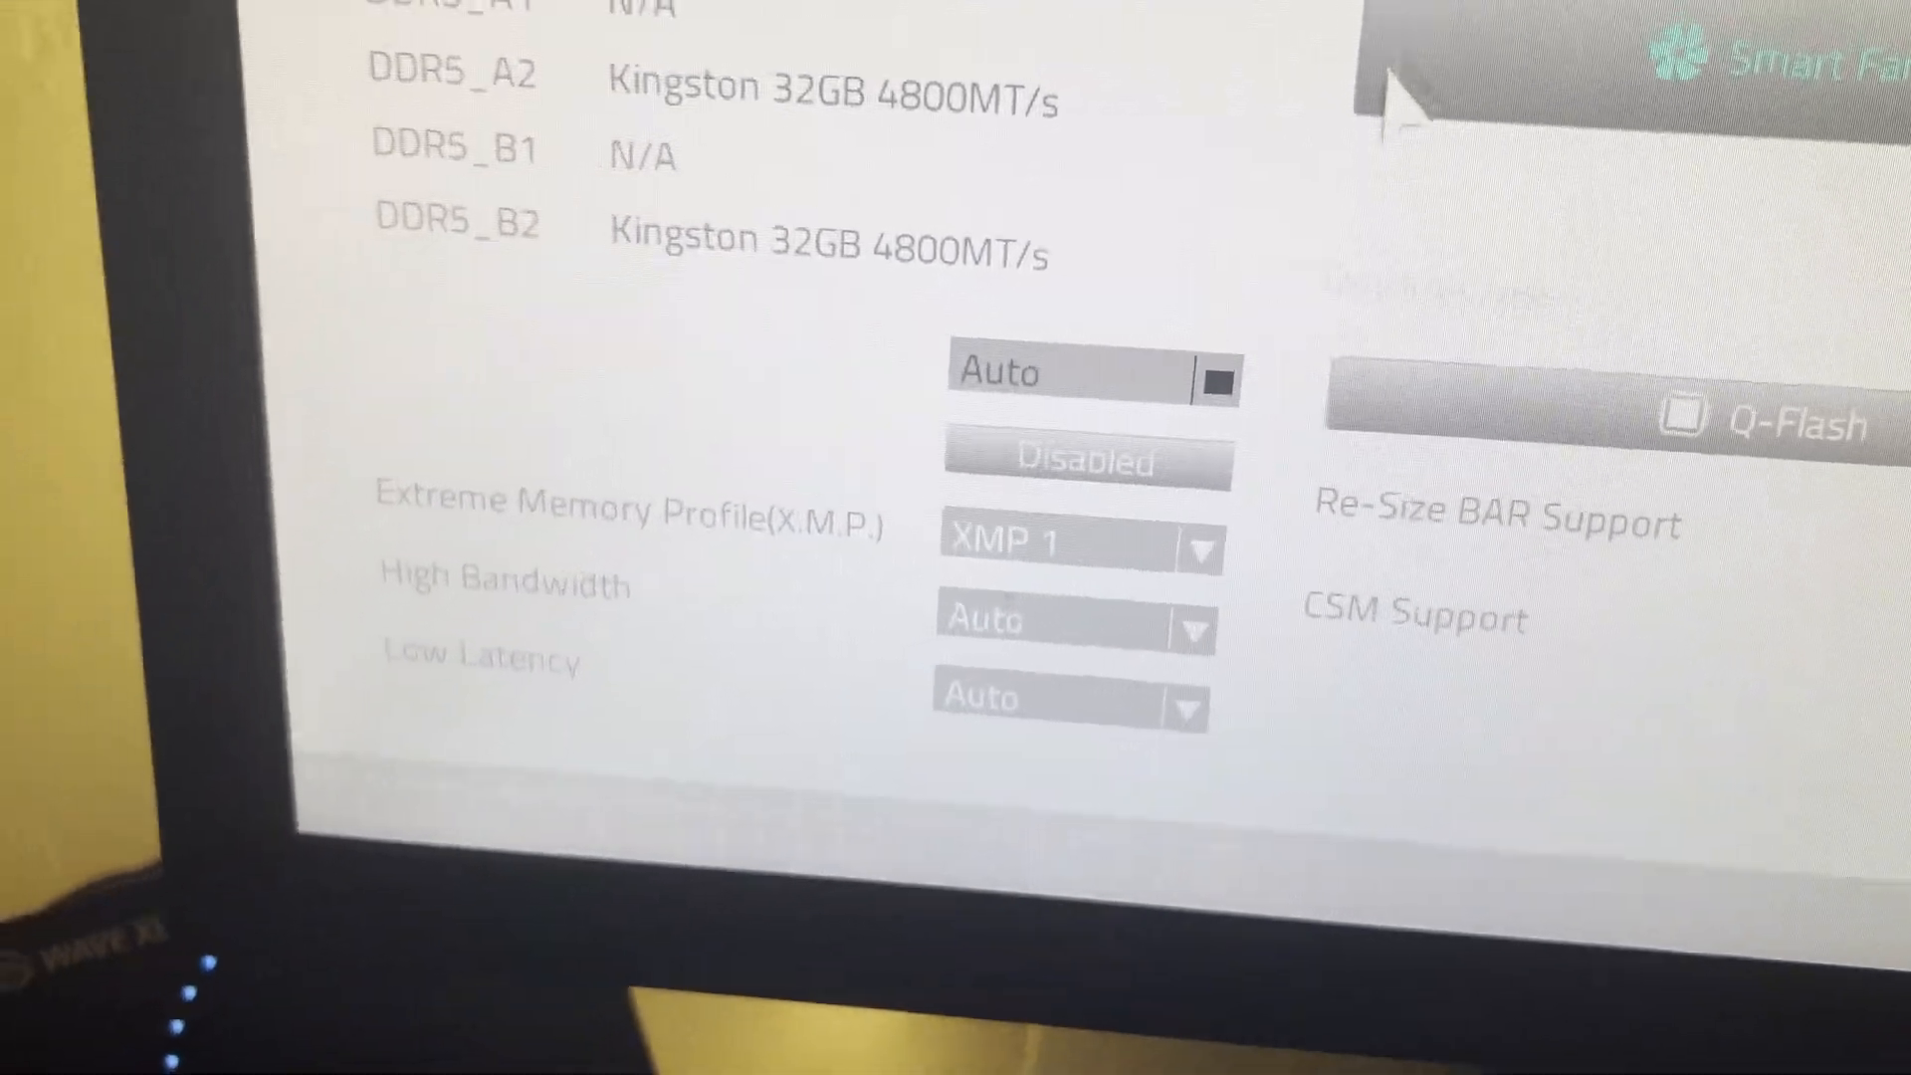
Select XMP 1 as the Extreme Memory Profile for the Kingston DDR5 sticks
left_click(1076, 544)
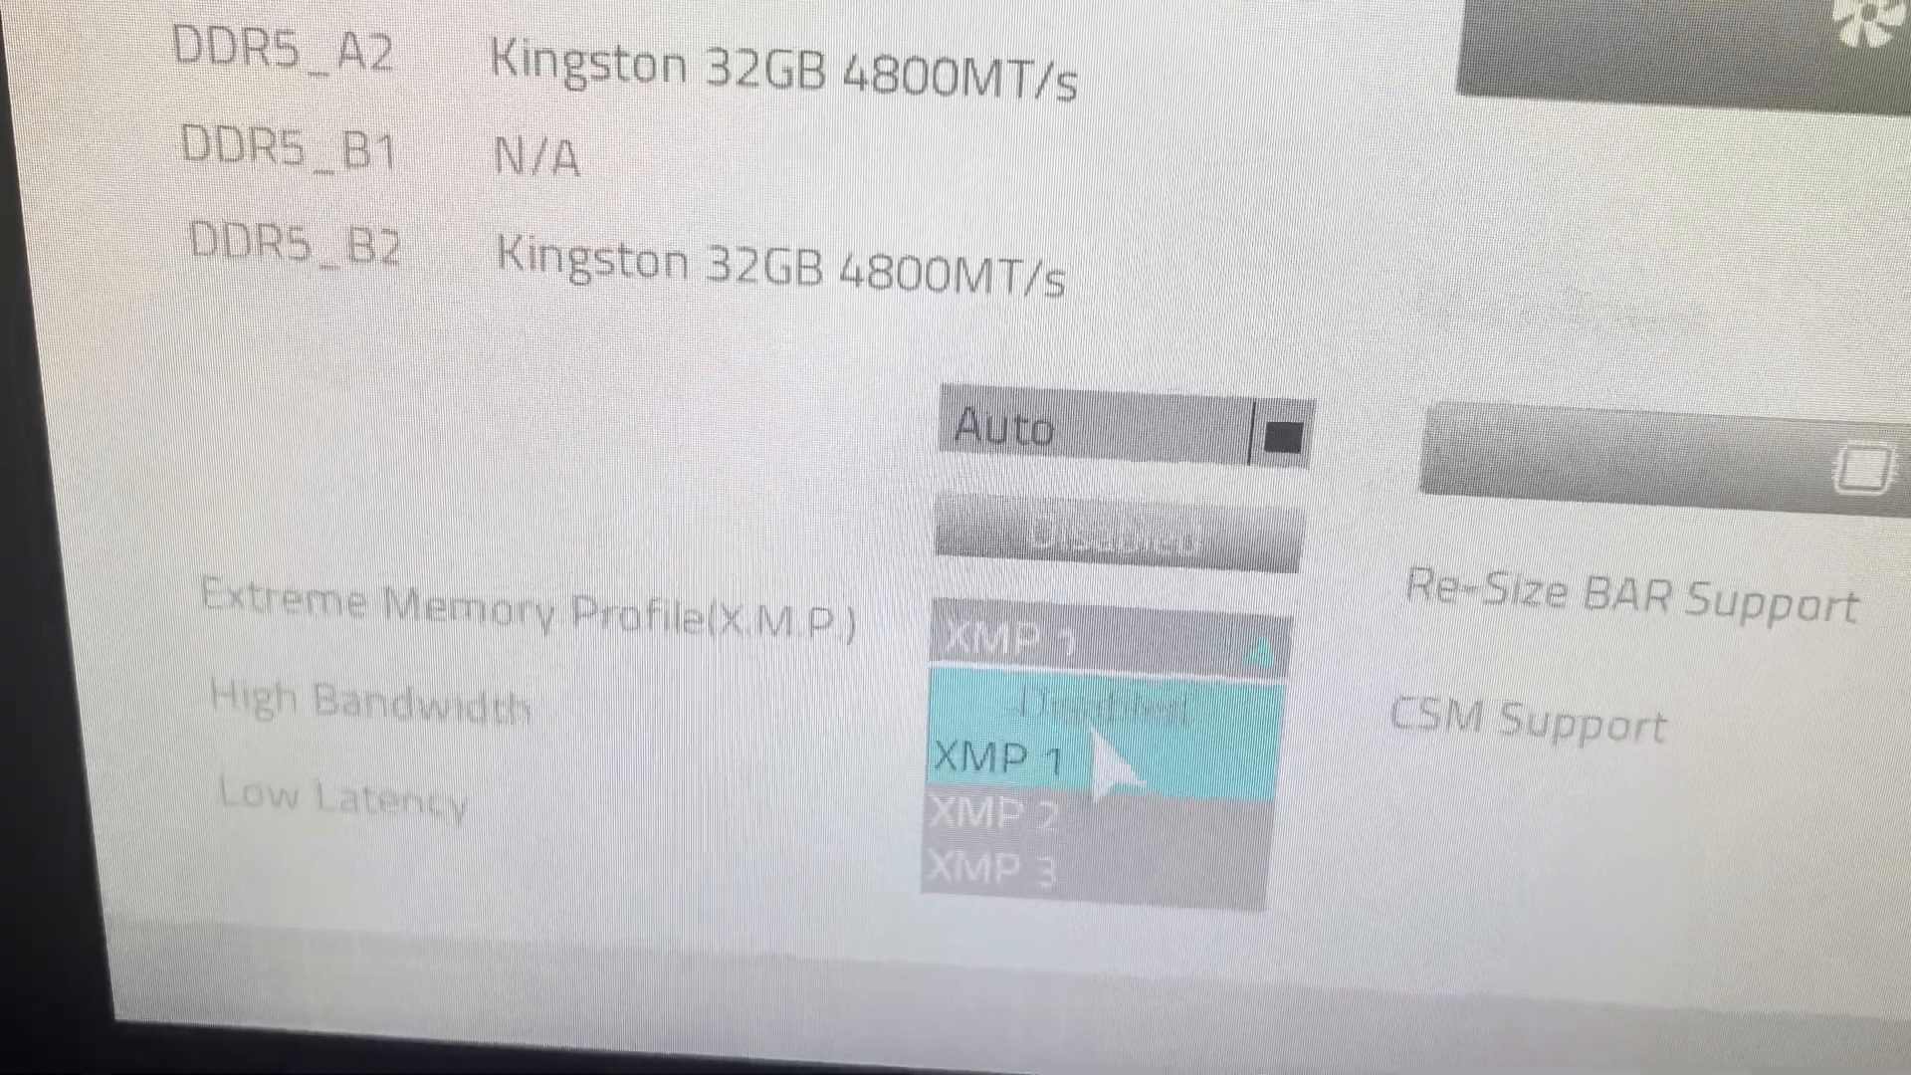
left_click(1011, 763)
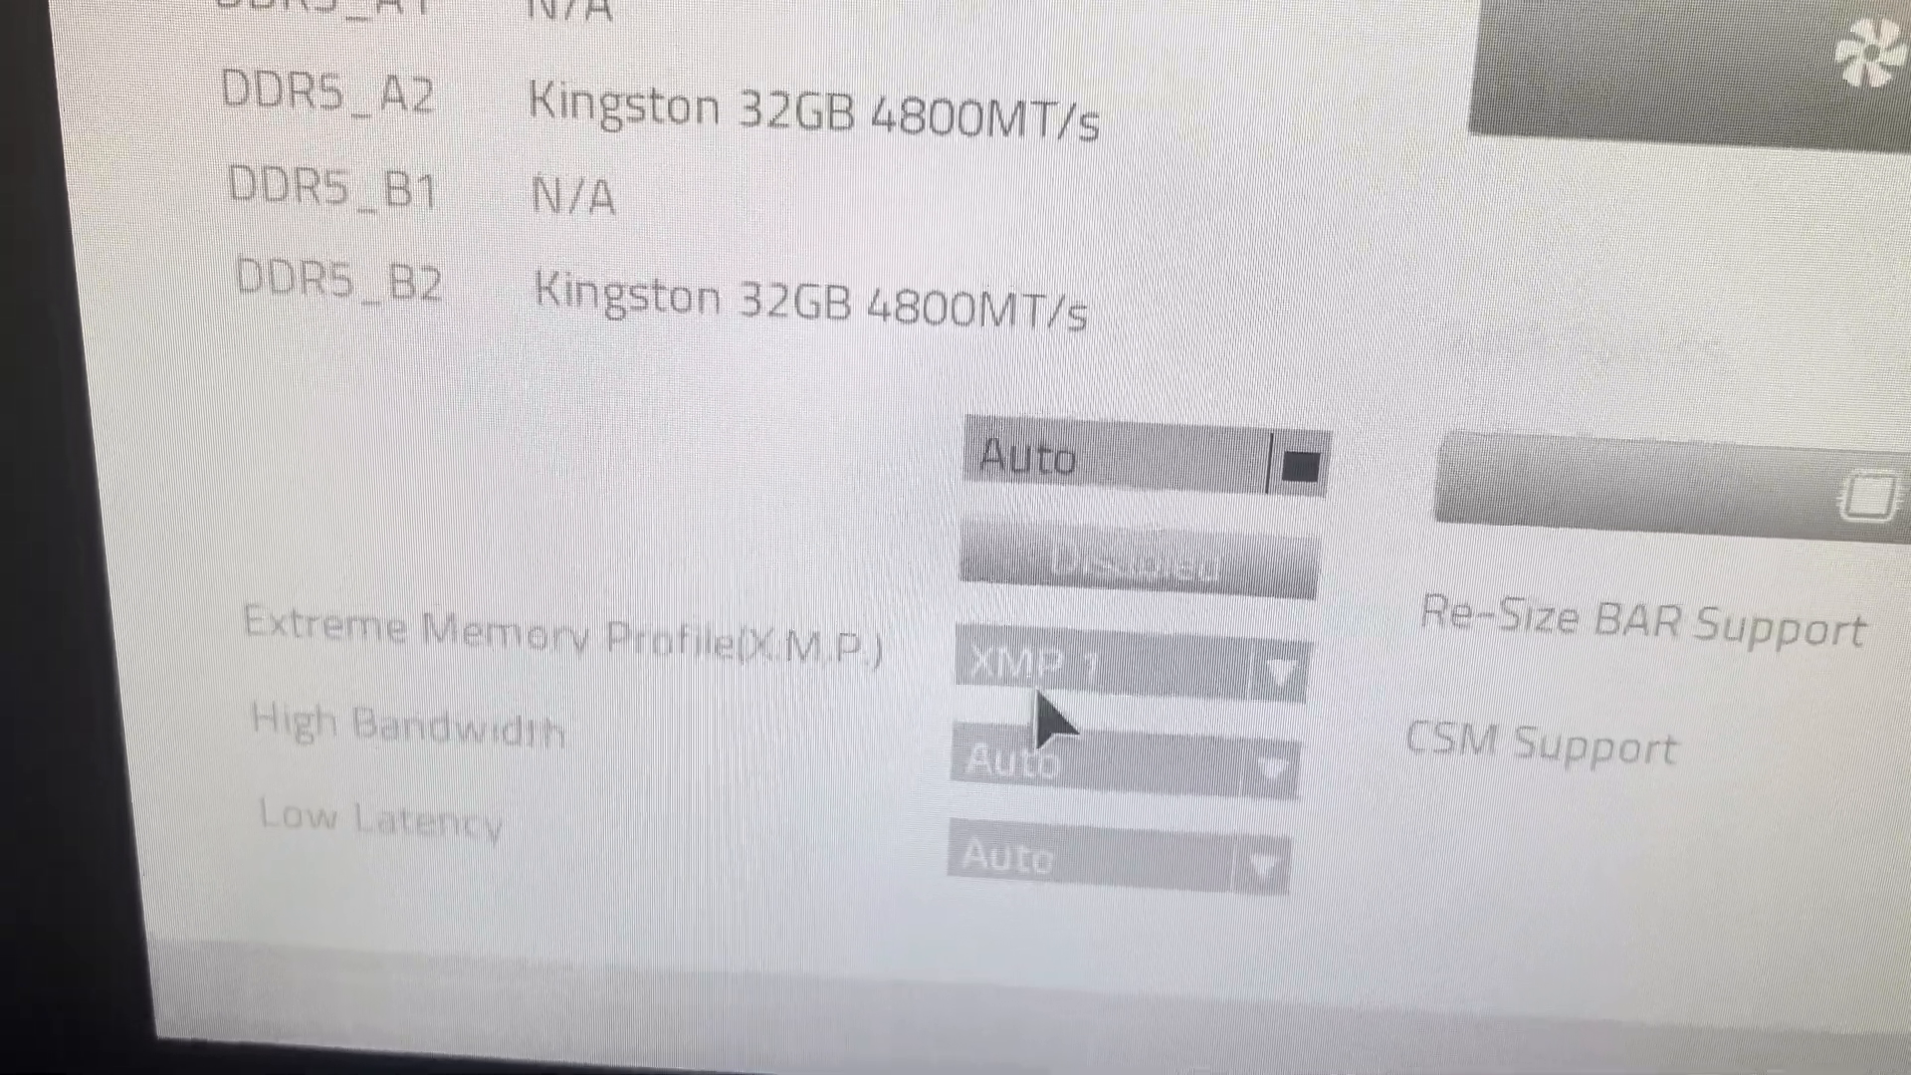
left_click(1109, 665)
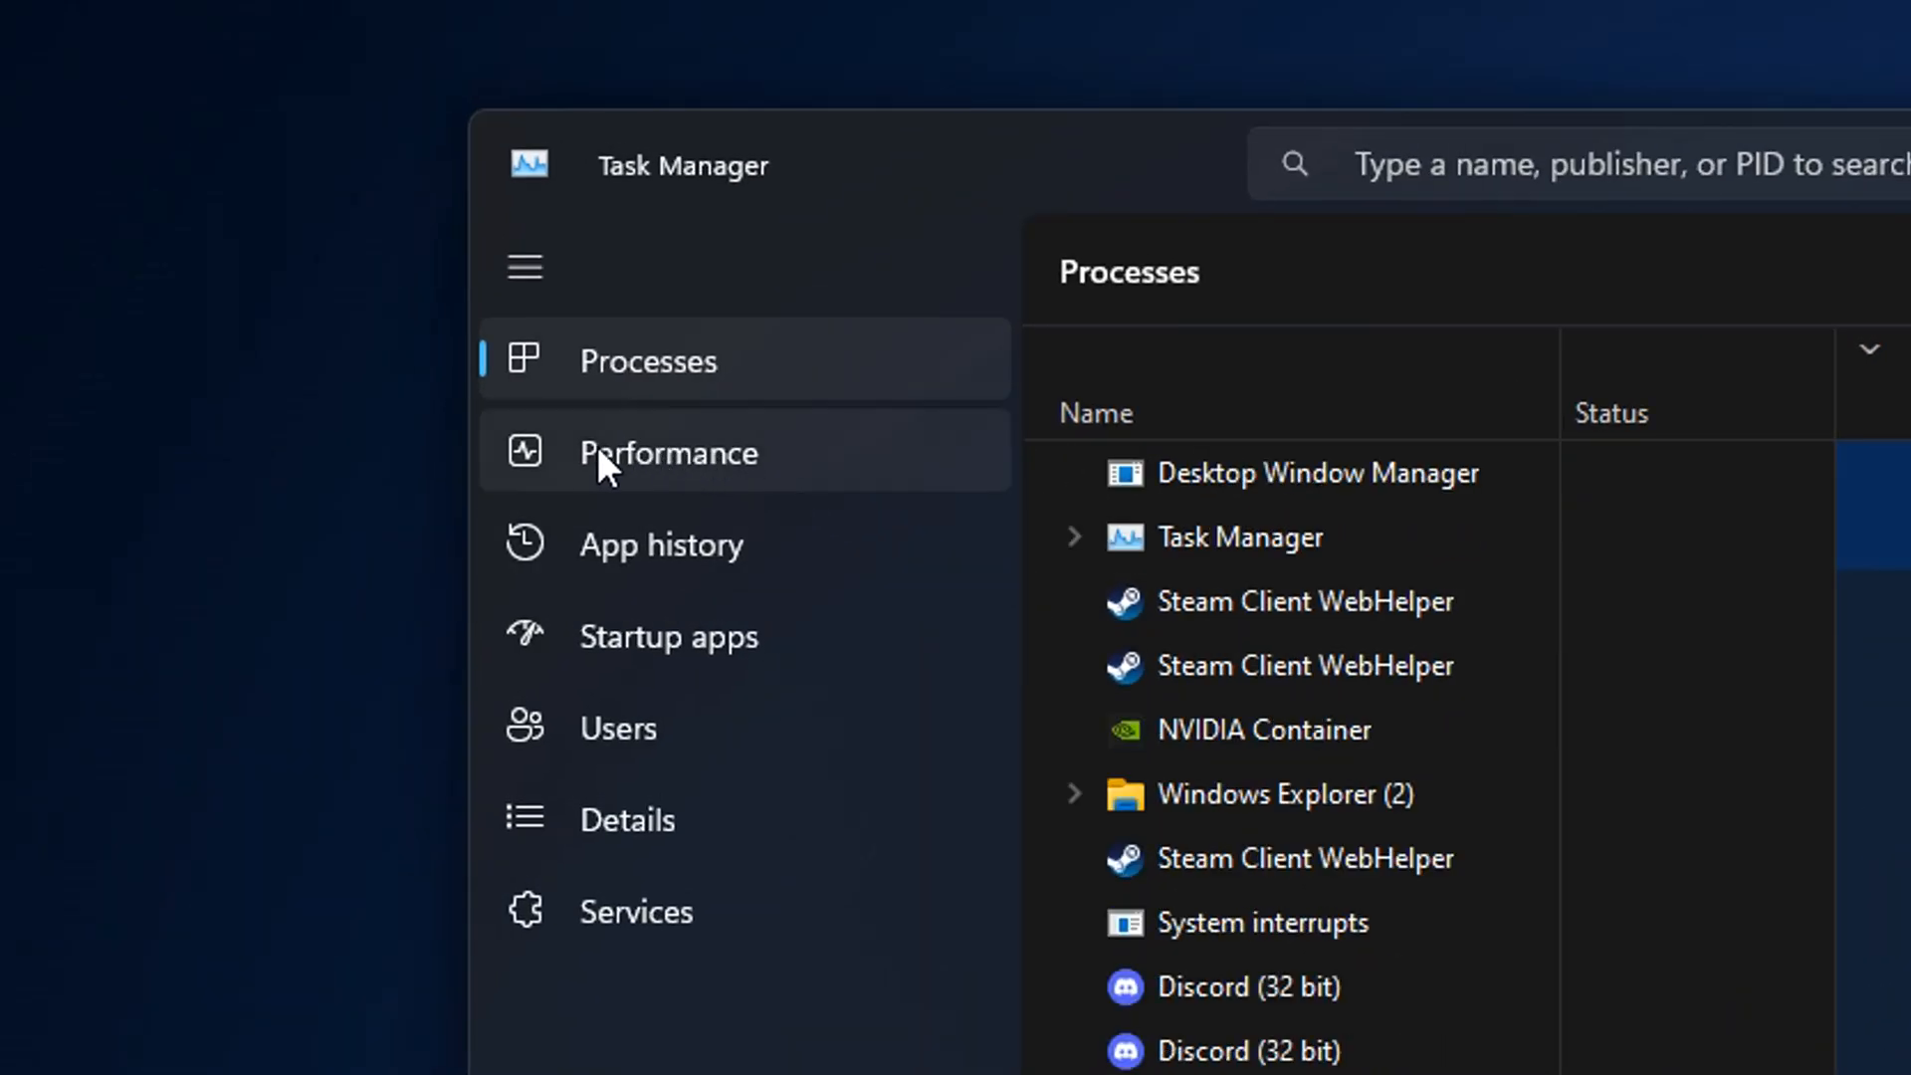
View the Performance > Memory details showing RAM at 6400 MHz in 2 of 4 slots
left_click(669, 452)
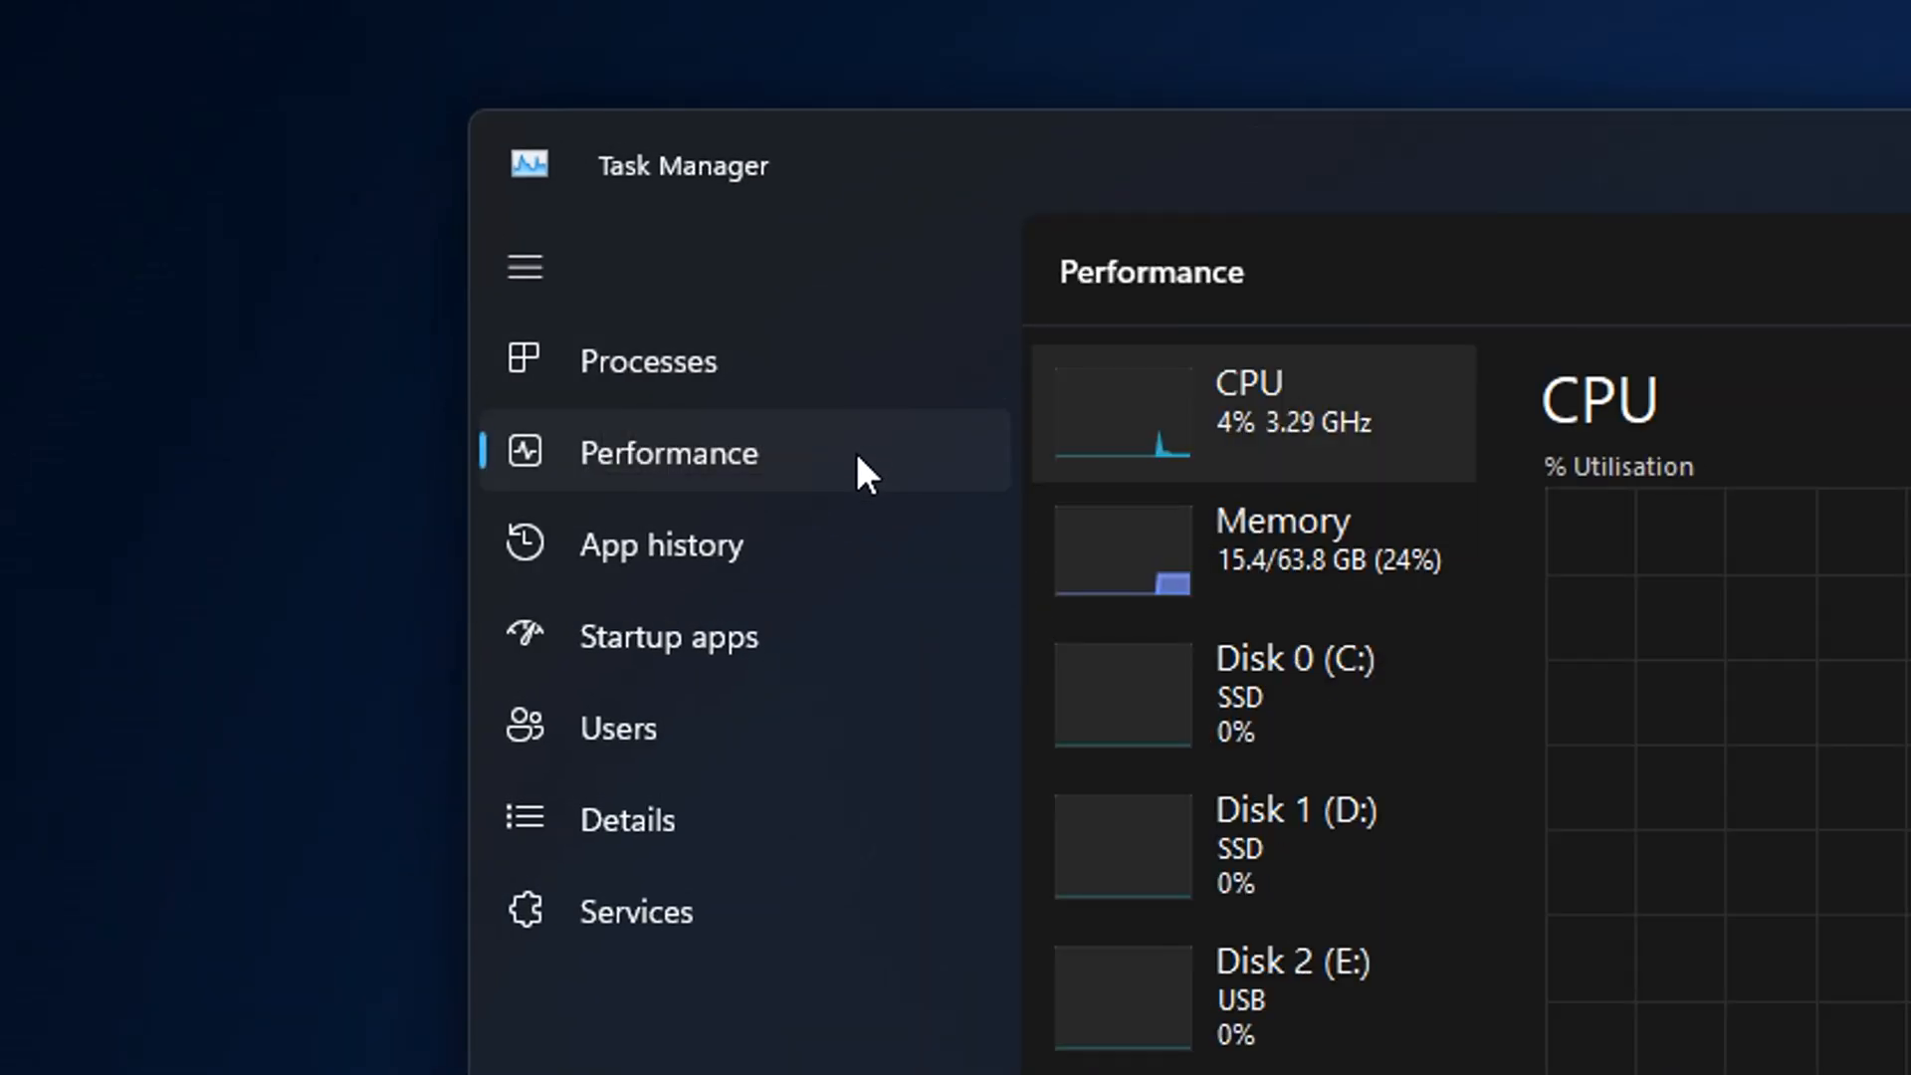
left_click(1242, 542)
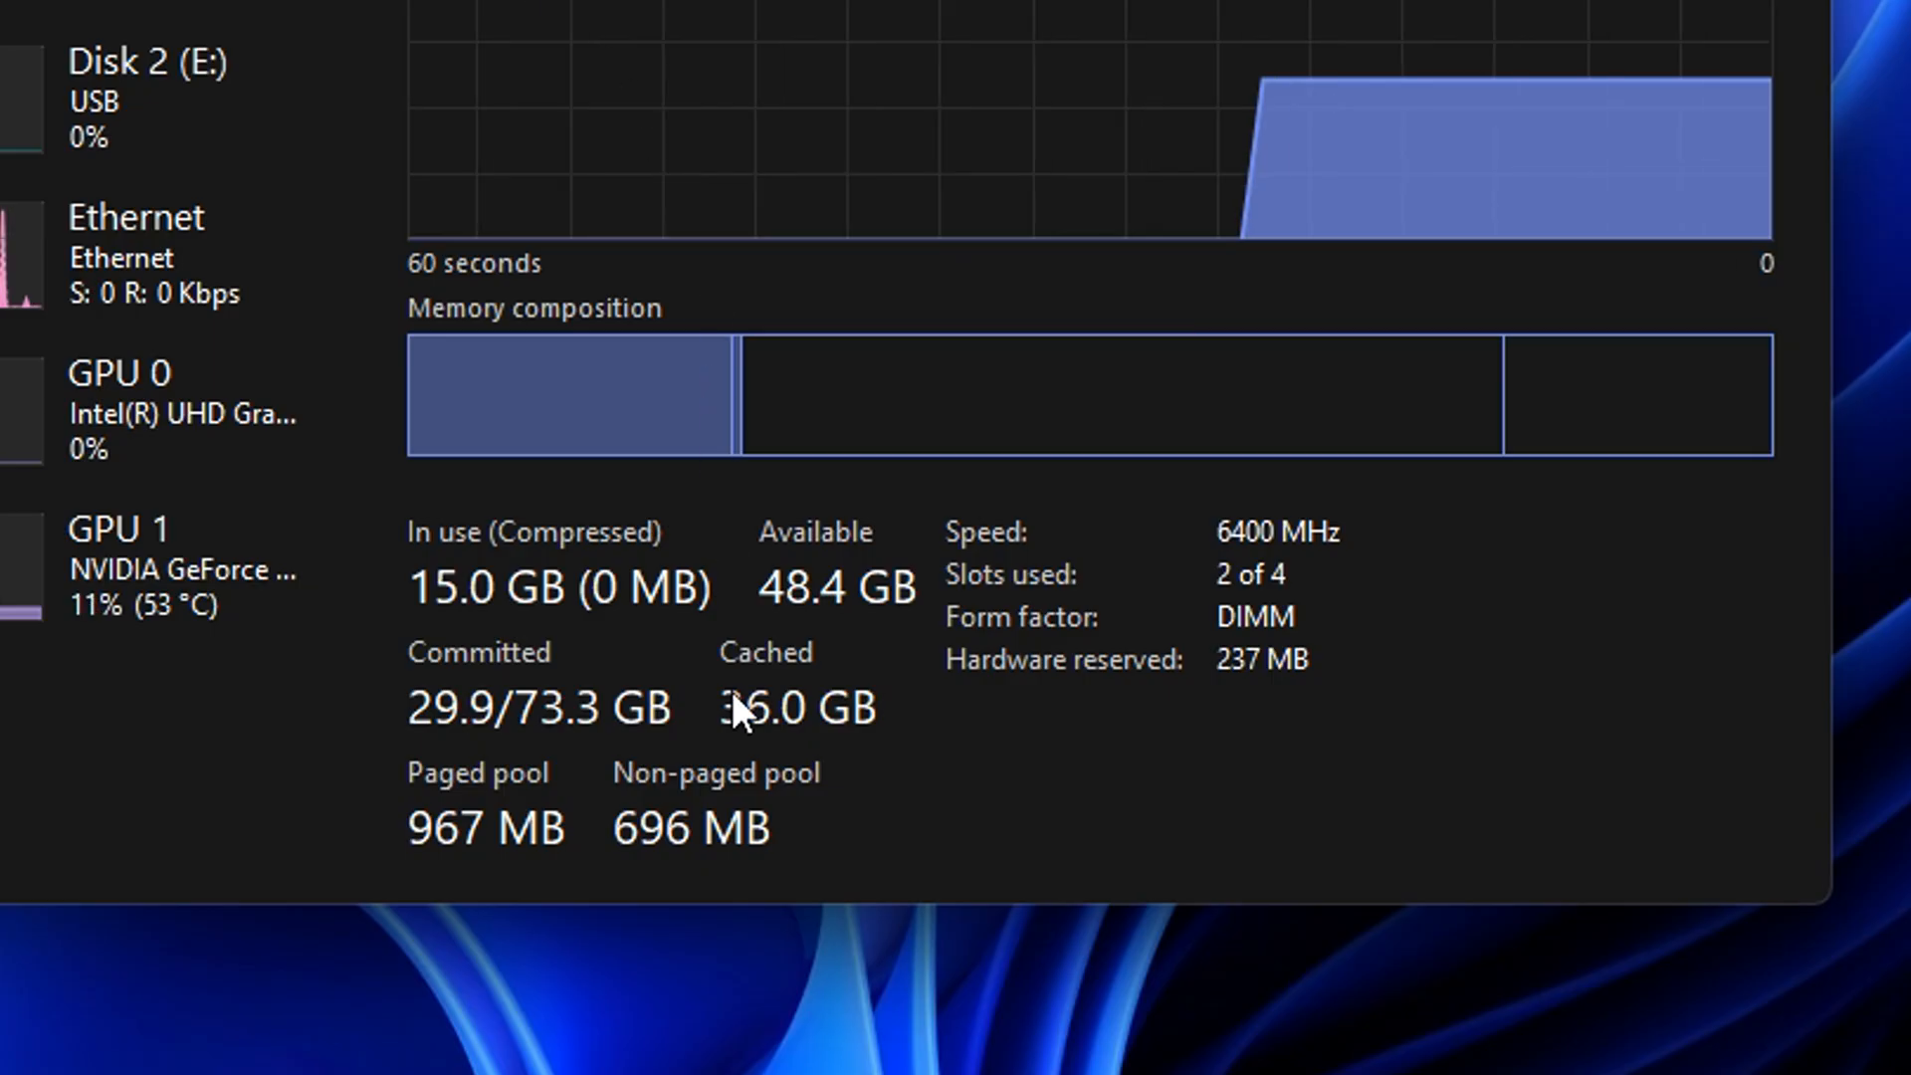
mouse_move(981, 597)
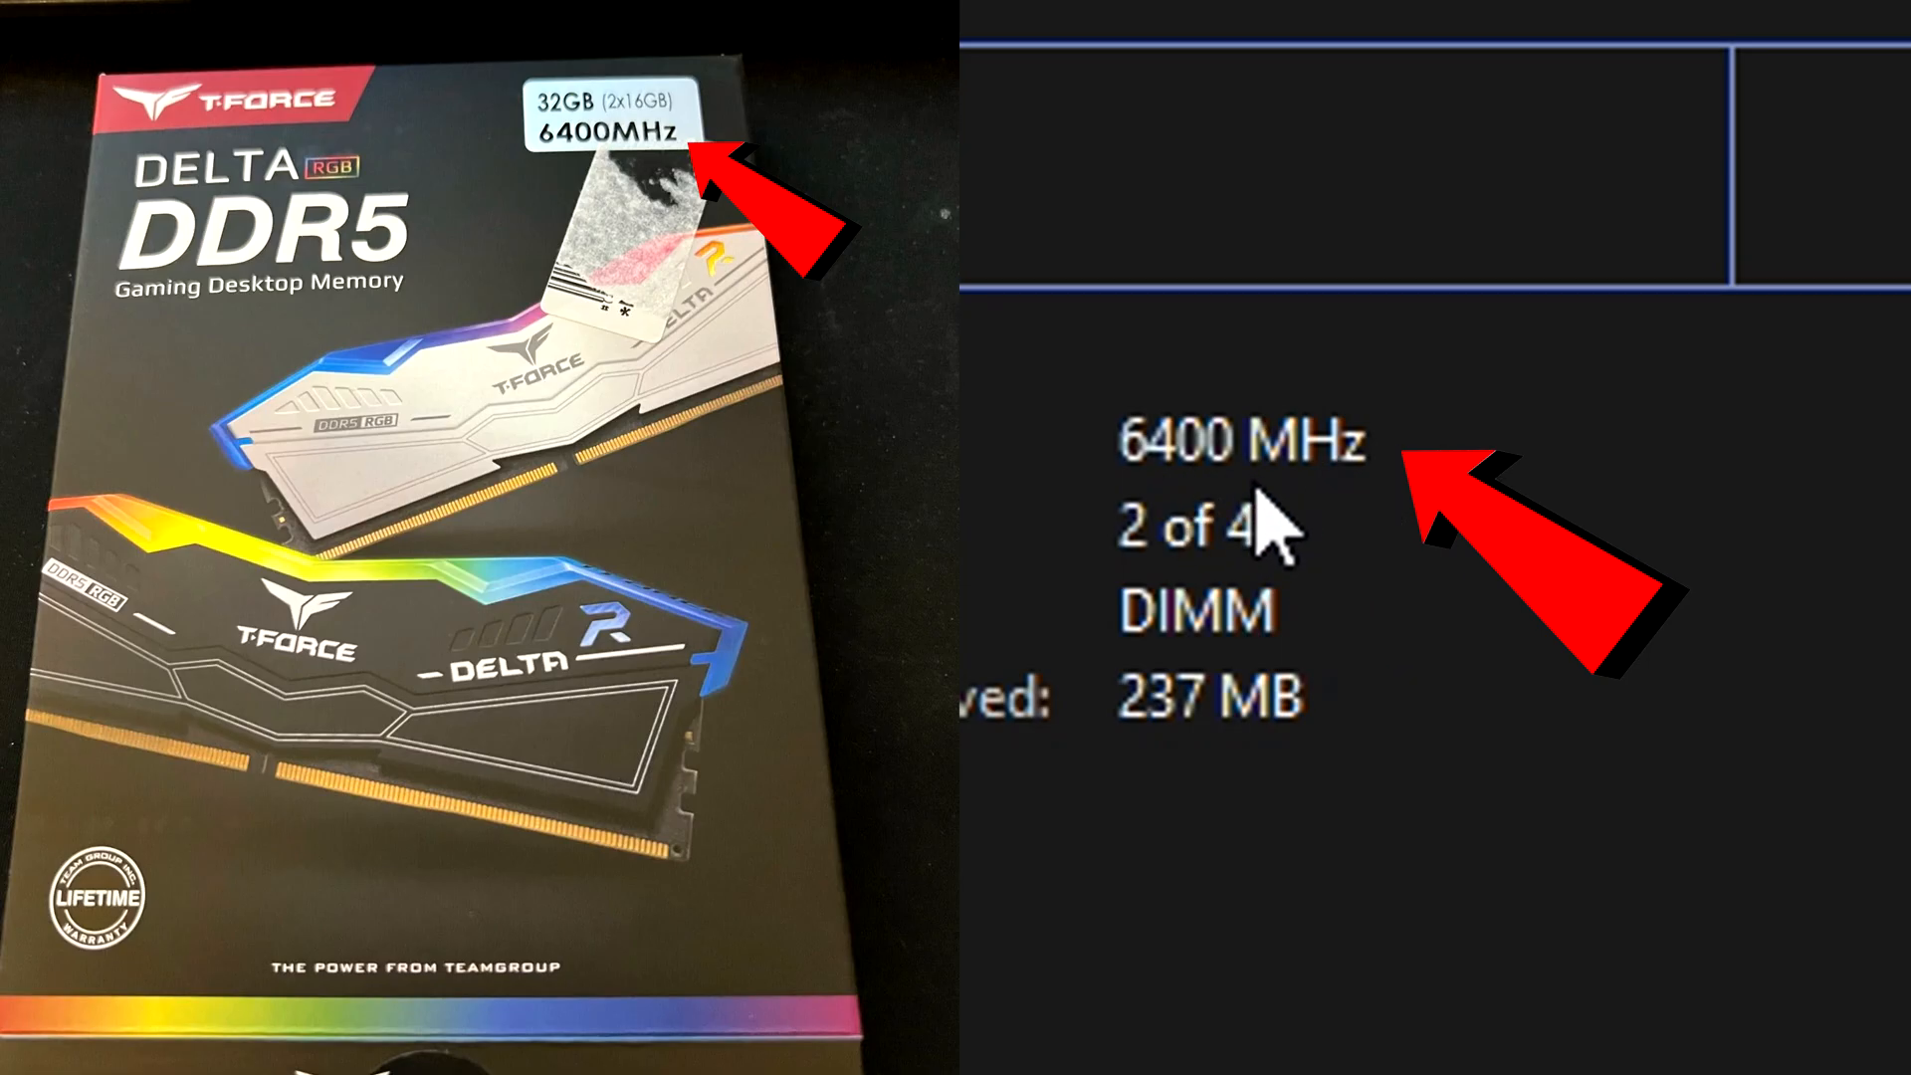
mouse_move(1133, 311)
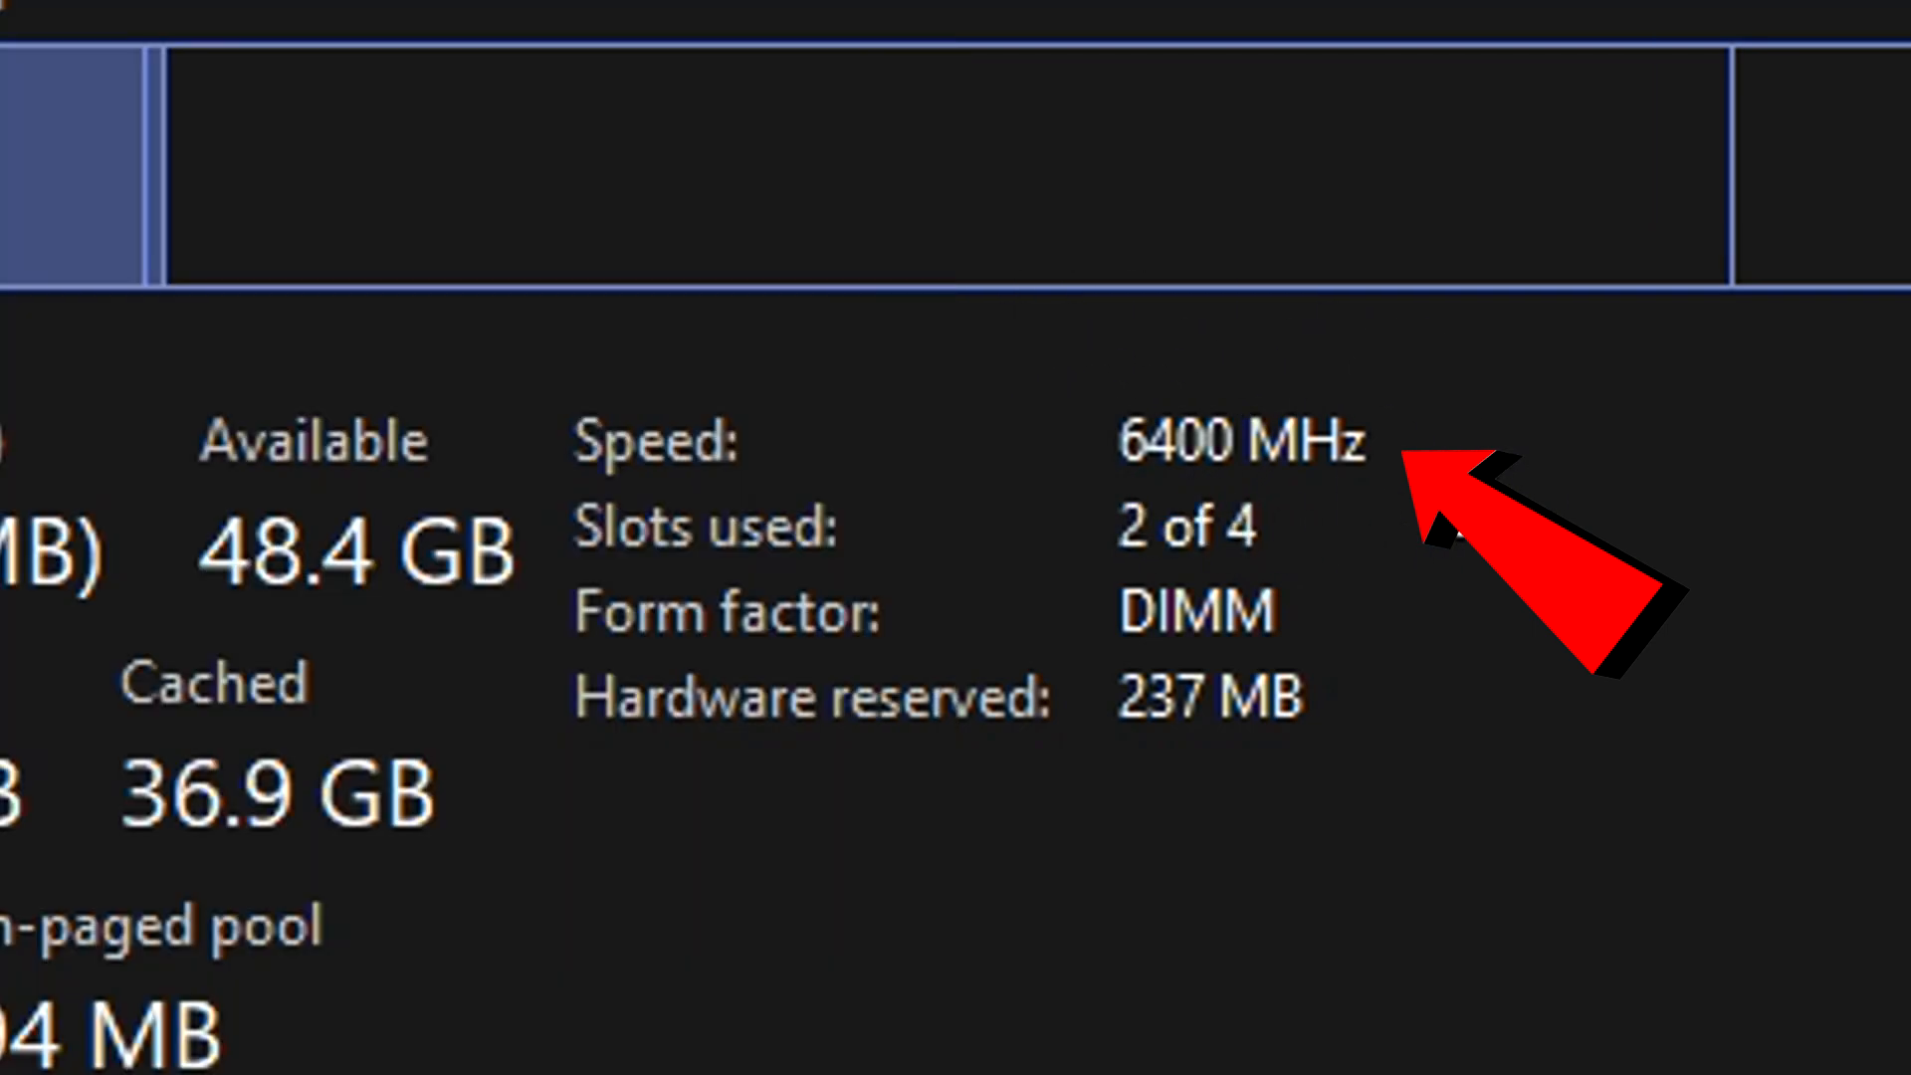
mouse_move(1041, 346)
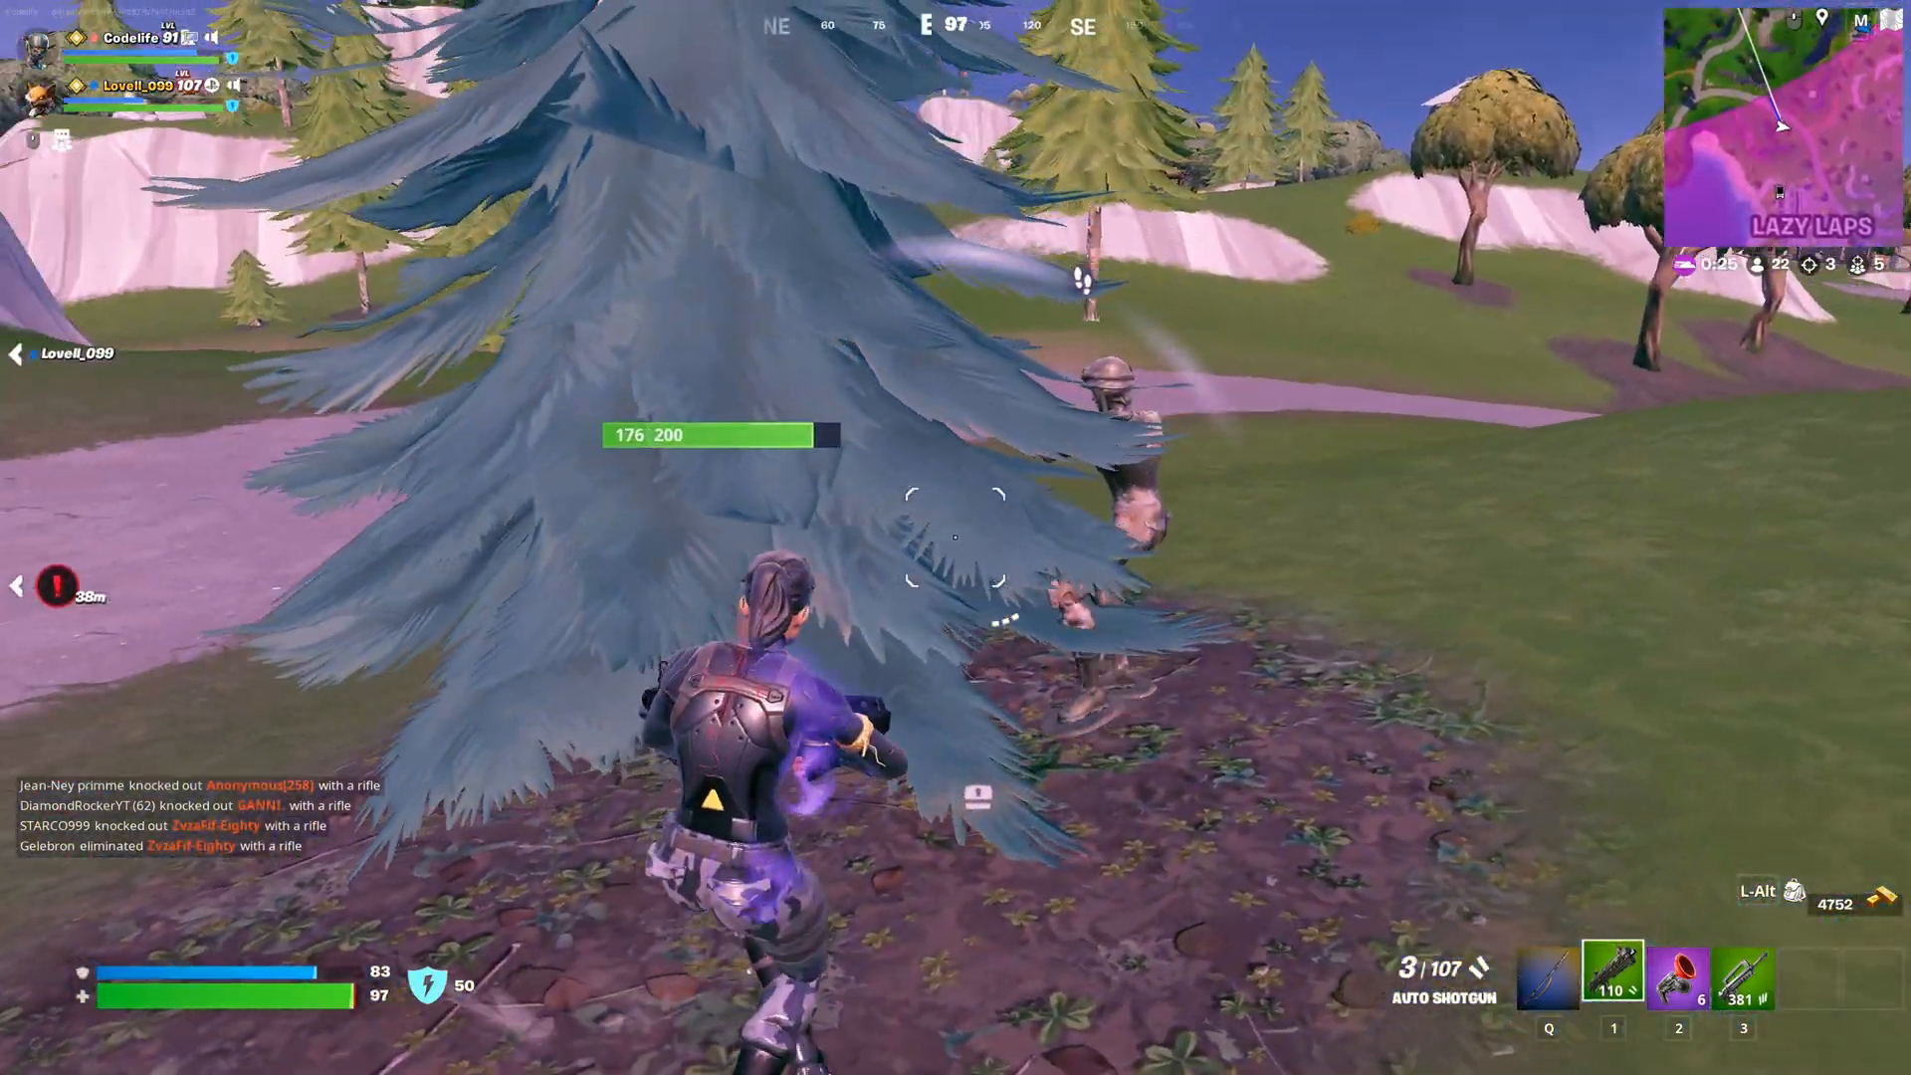
Fire the tactical shotgun at nearby opponents during a Fortnite match
left_click(955, 537)
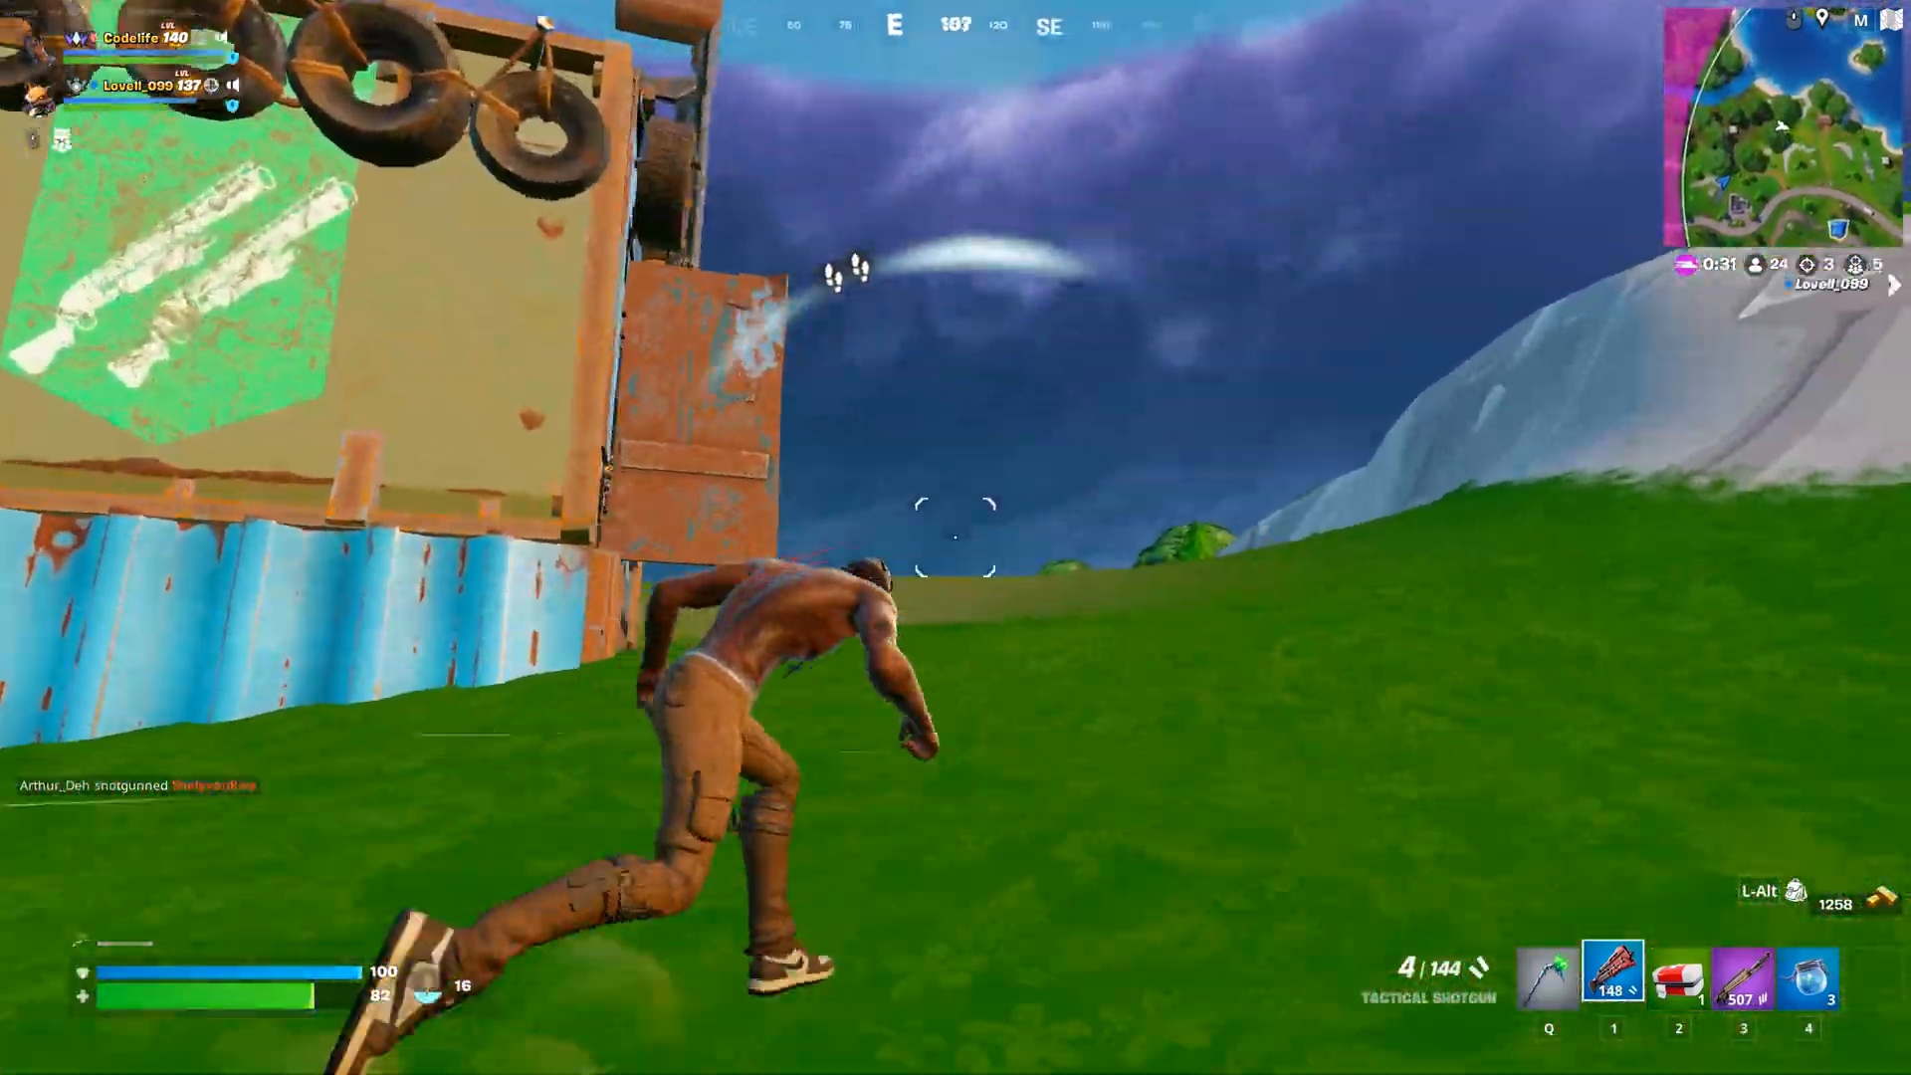
left_click(955, 535)
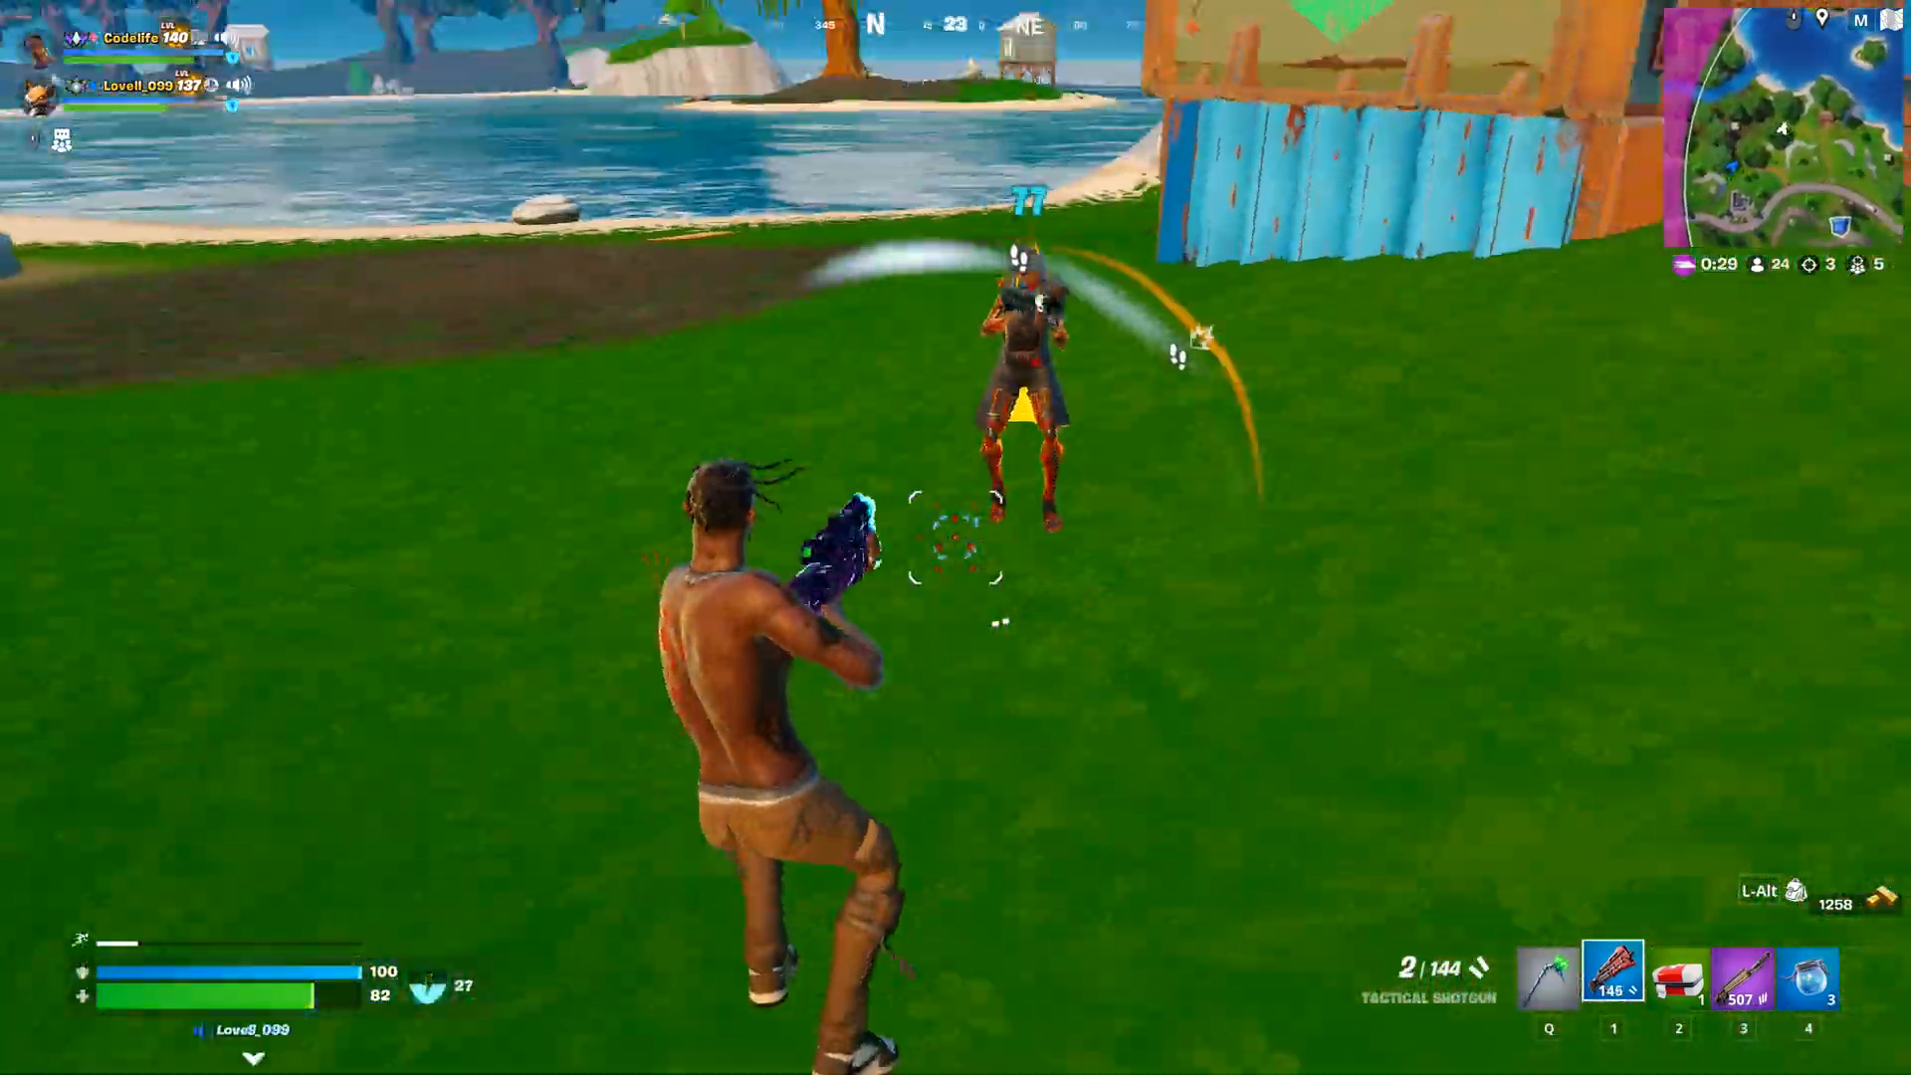